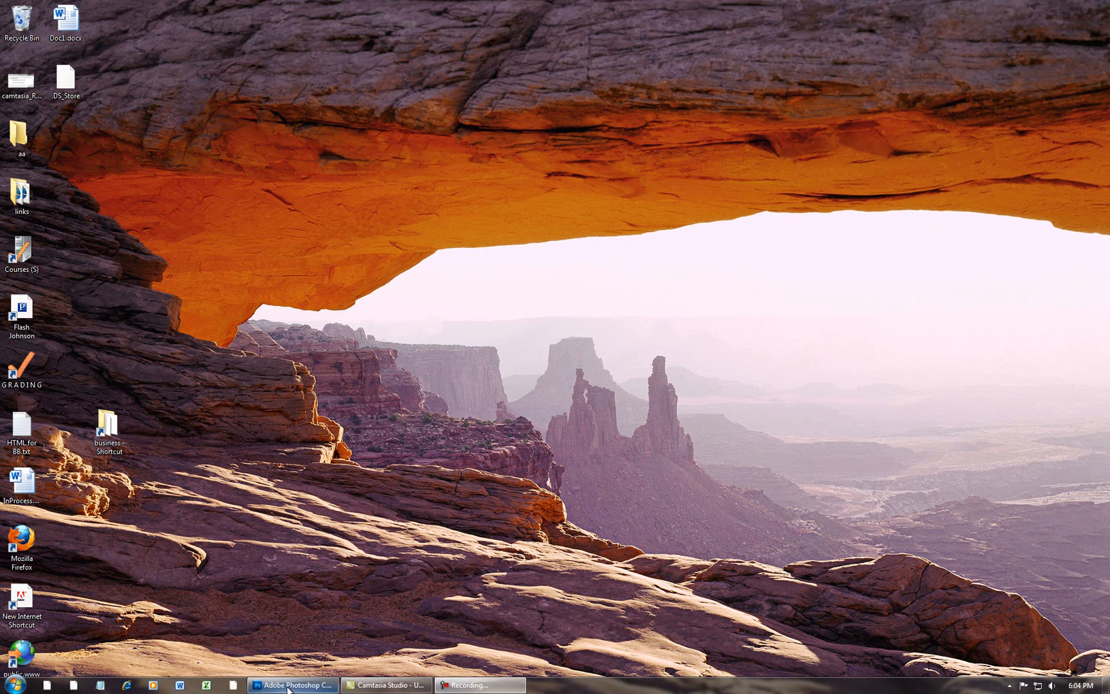
Launch EPSON Scan from the Start menu's All Programs list.
{"action": "left_click", "coordinate": [293, 683]}
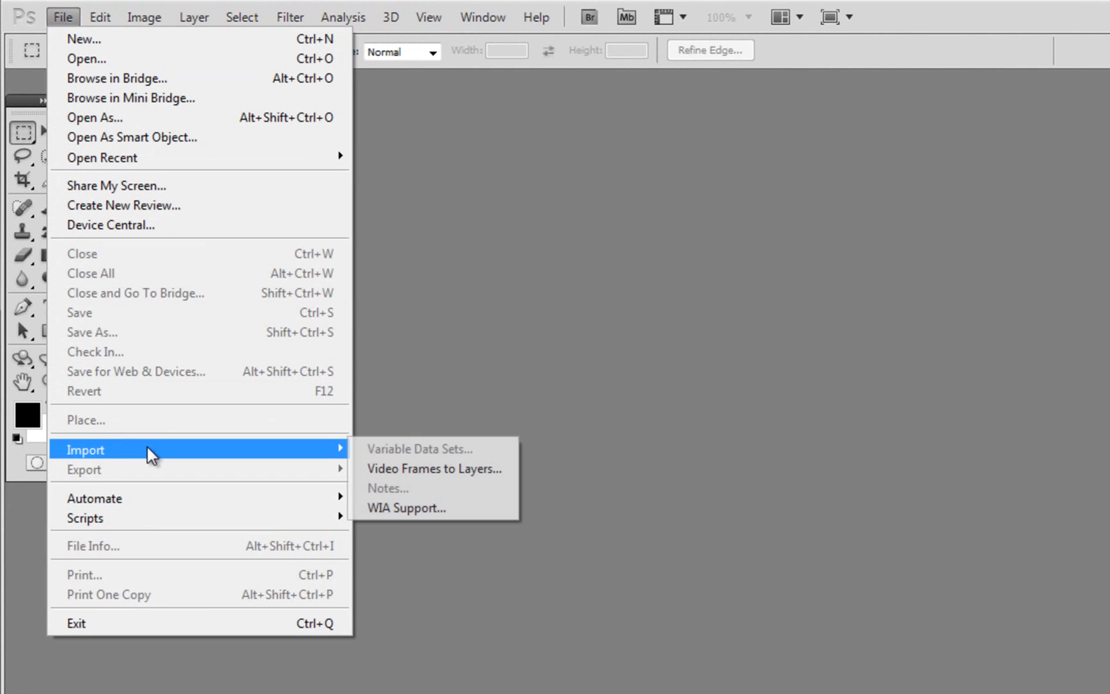
{"action": "mouse_move", "coordinate": [443, 455]}
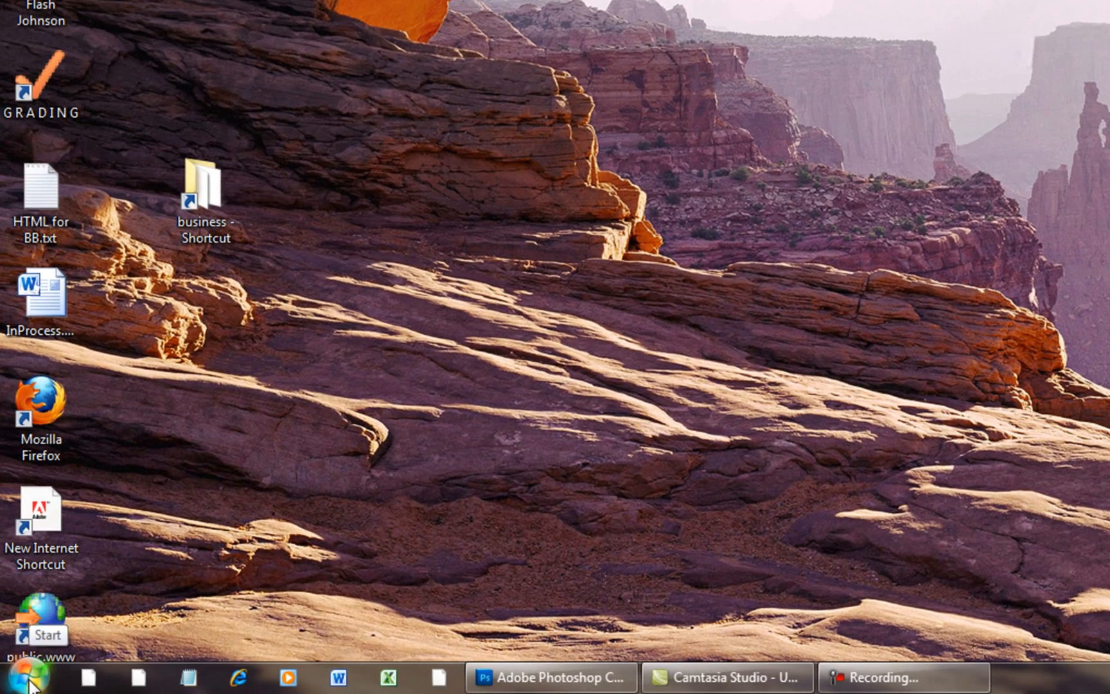
{"action": "left_click", "coordinate": [18, 677]}
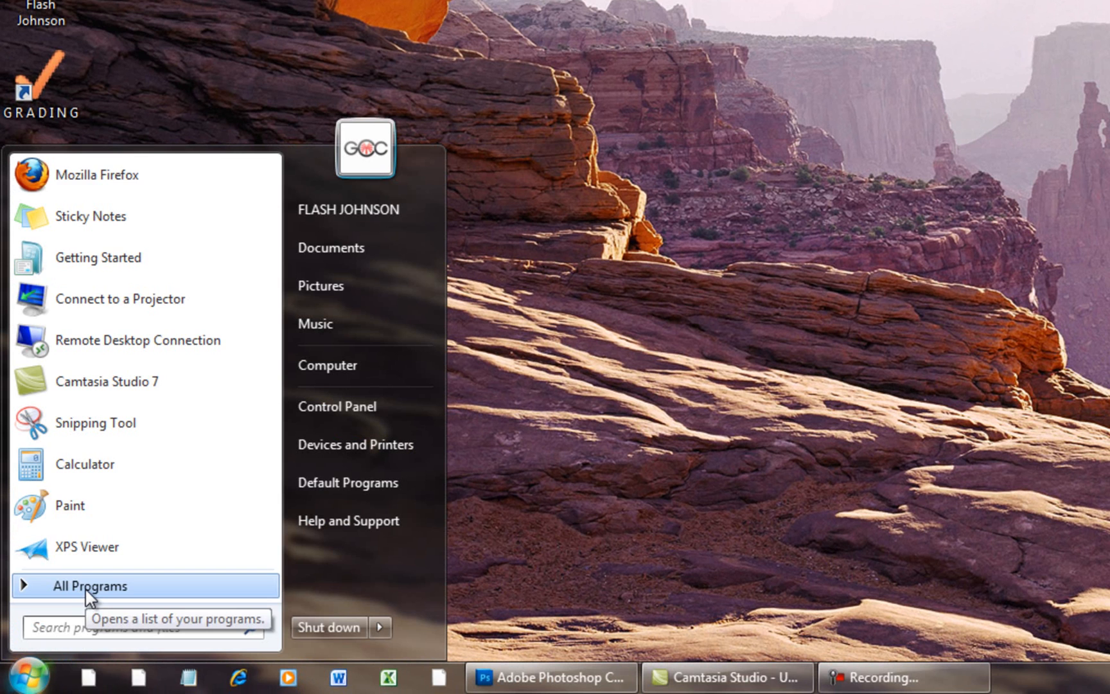
{"action": "left_click", "coordinate": [87, 584]}
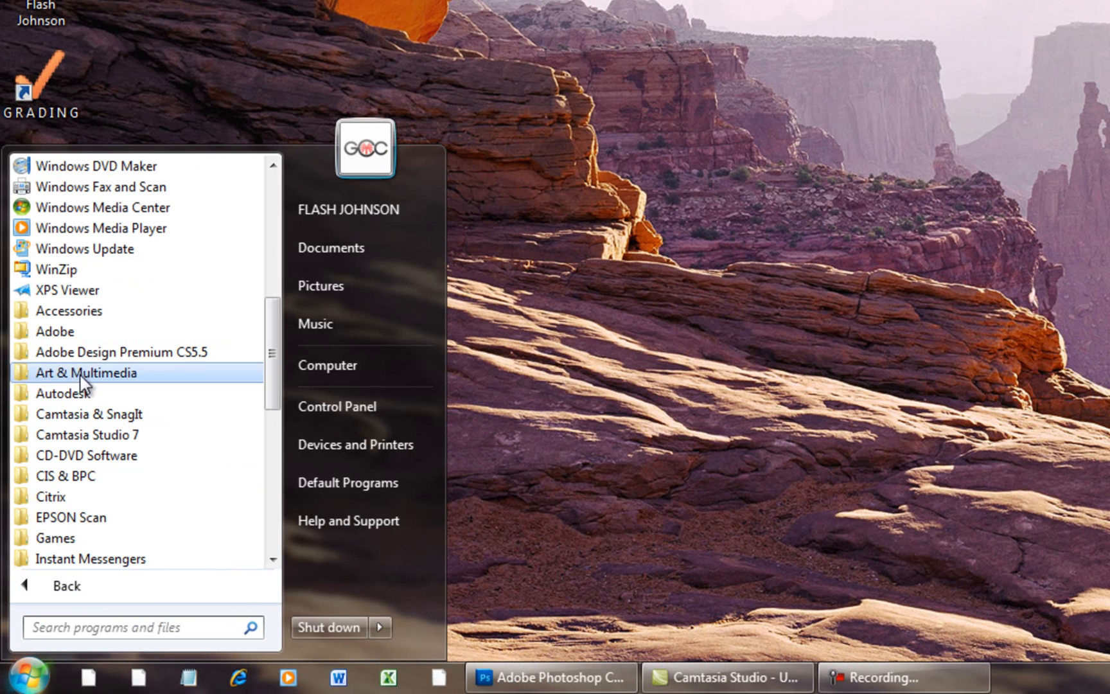
{"action": "mouse_move", "coordinate": [92, 516]}
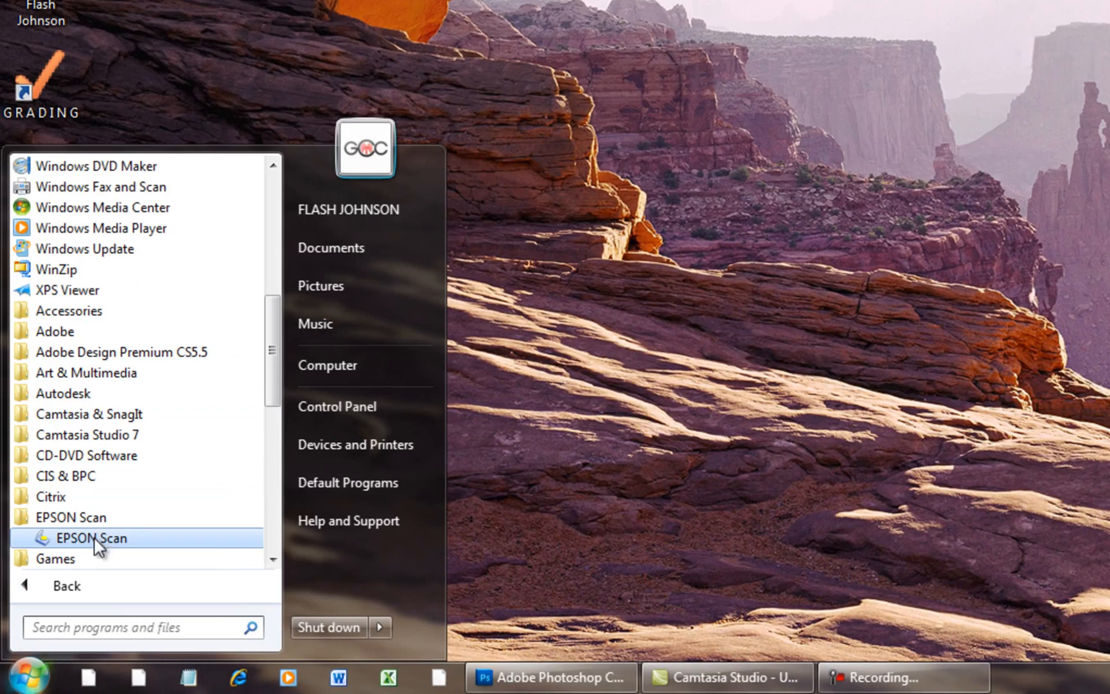
{"action": "left_click", "coordinate": [91, 539]}
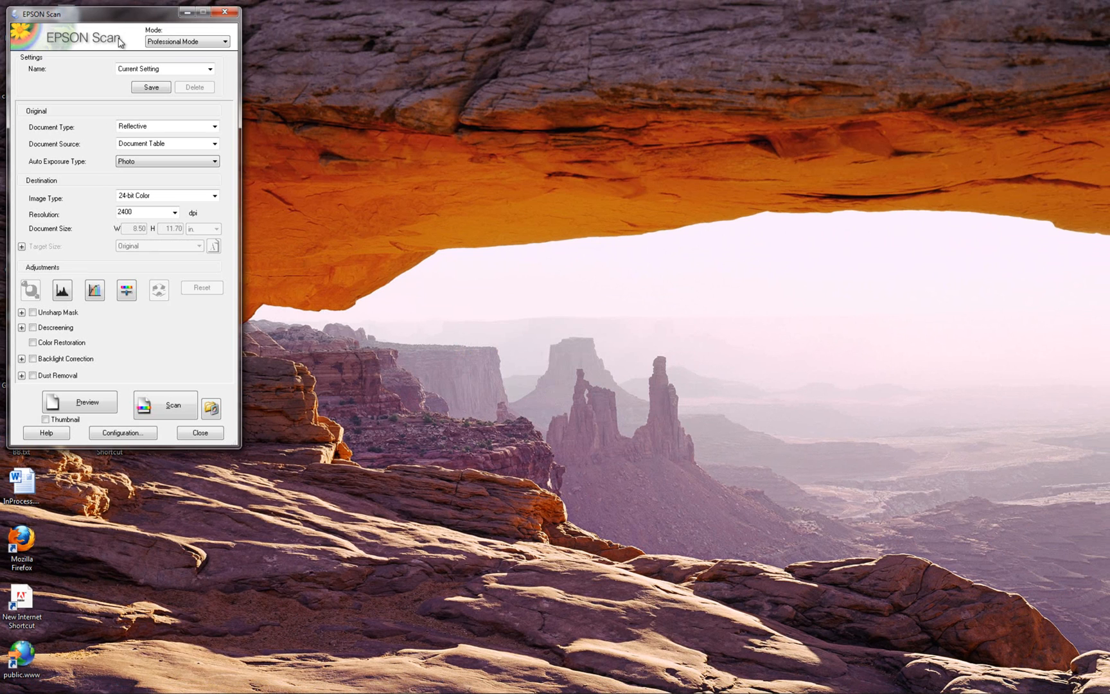
{"action": "left_click_drag", "start_coordinate": [121, 14], "coordinate": [283, 89]}
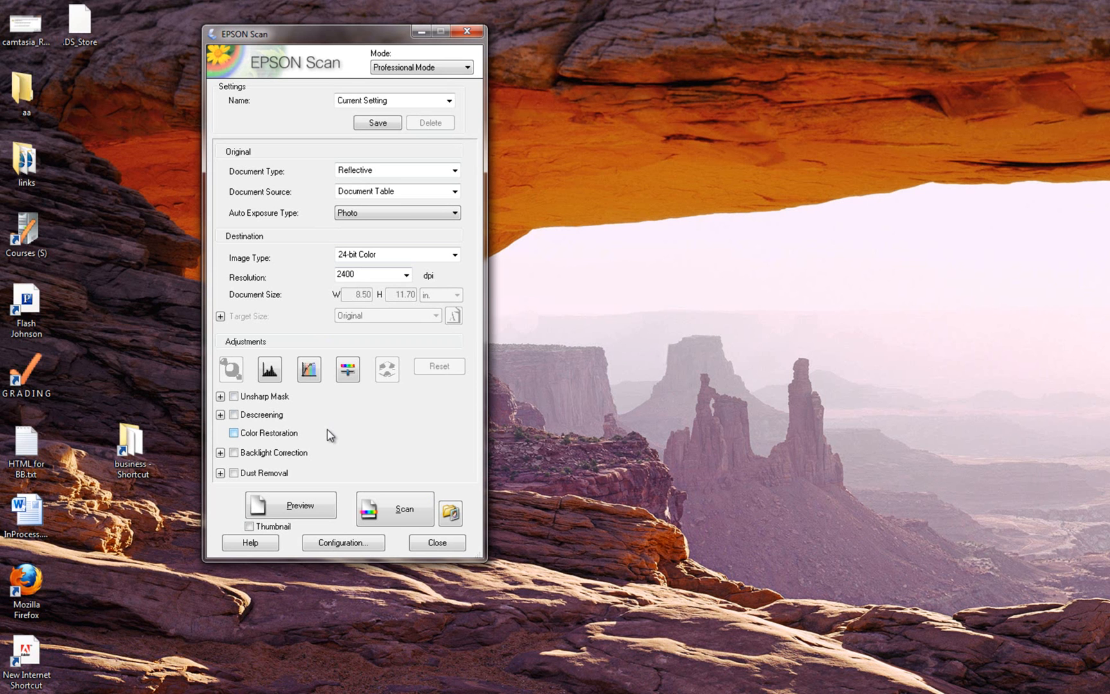
{"action": "left_click", "coordinate": [234, 433]}
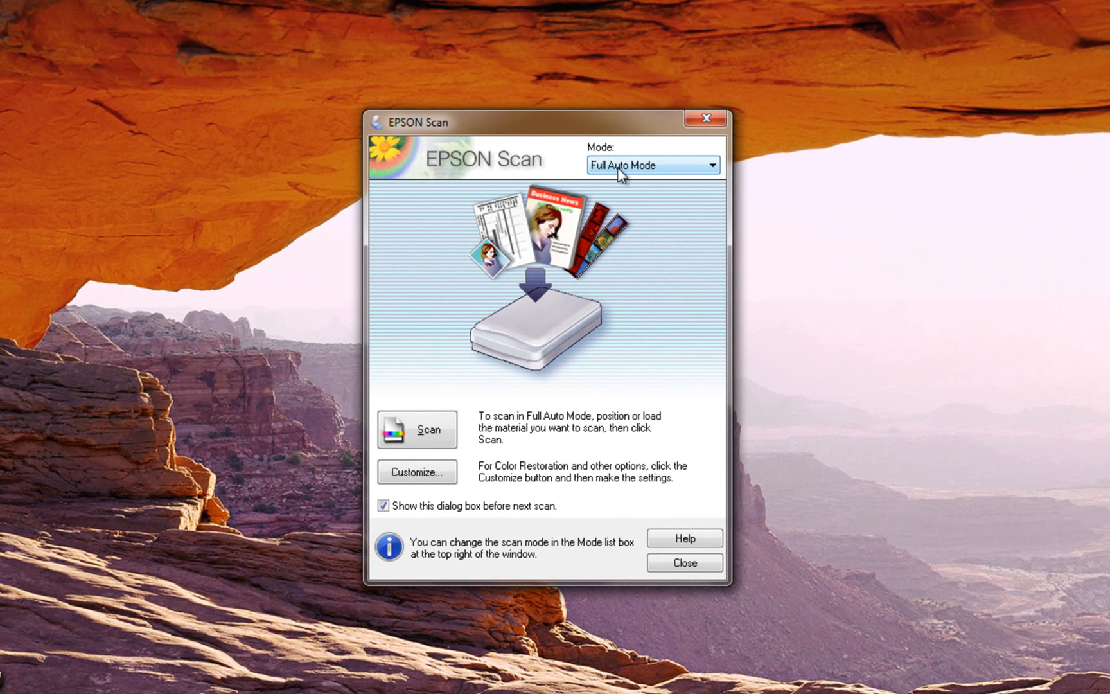
{"action": "mouse_move", "coordinate": [665, 176]}
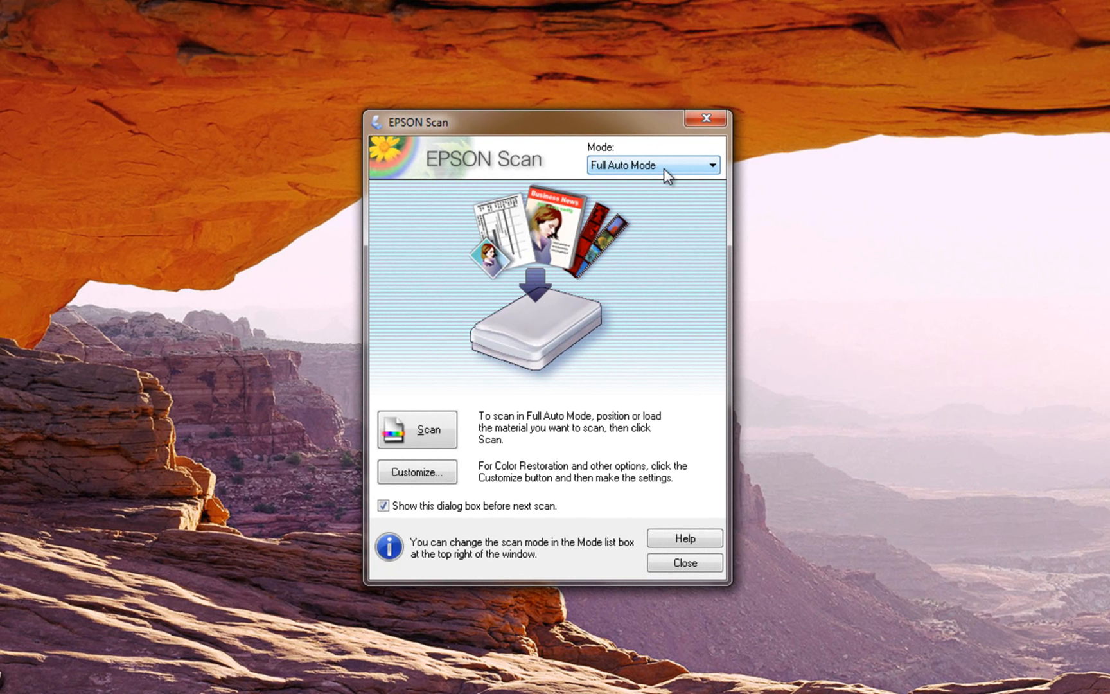
{"action": "left_click", "coordinate": [717, 164]}
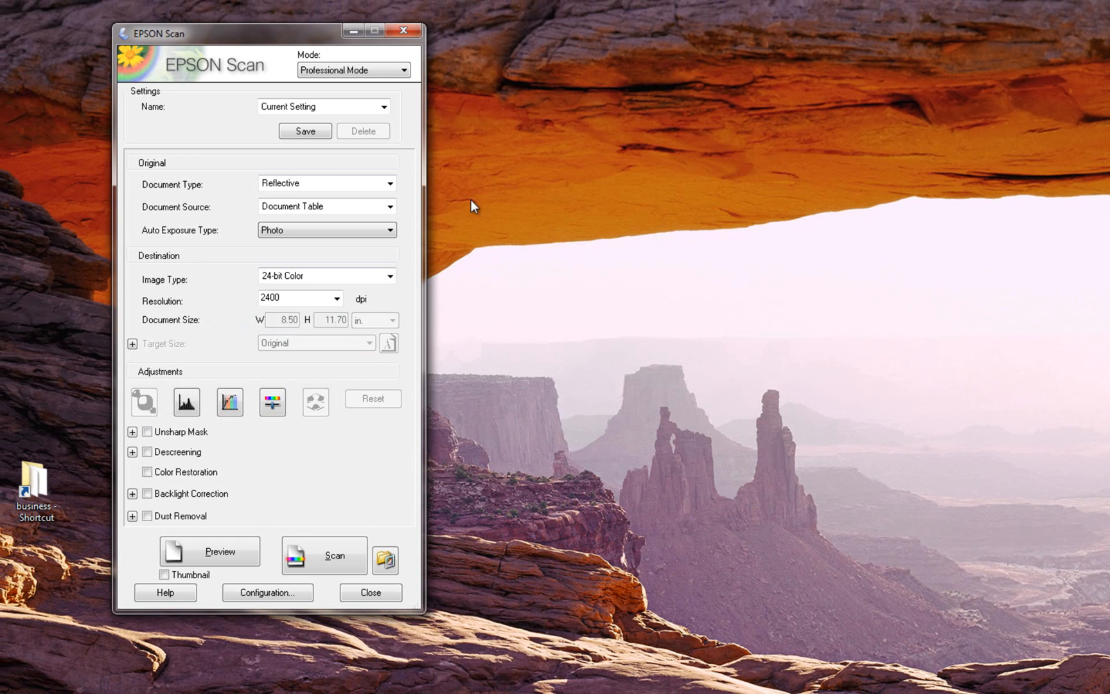
{"action": "mouse_move", "coordinate": [207, 274]}
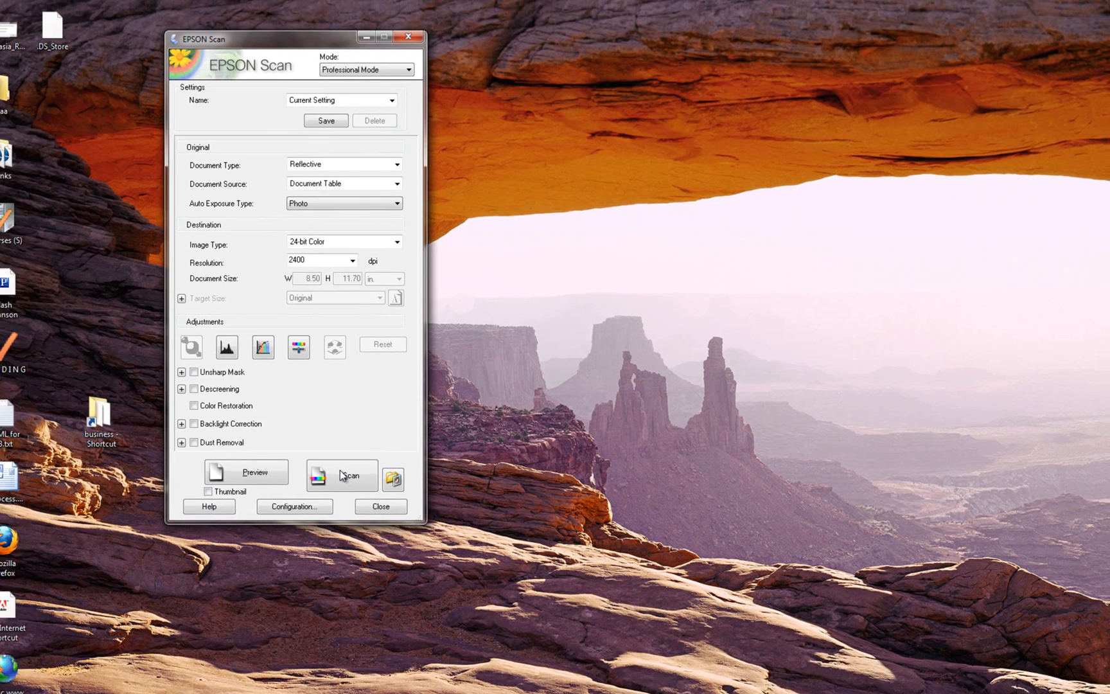
Preview the album page and drag a 2.26 × 2.56 in marquee around the couple.
{"action": "left_click", "coordinate": [245, 470]}
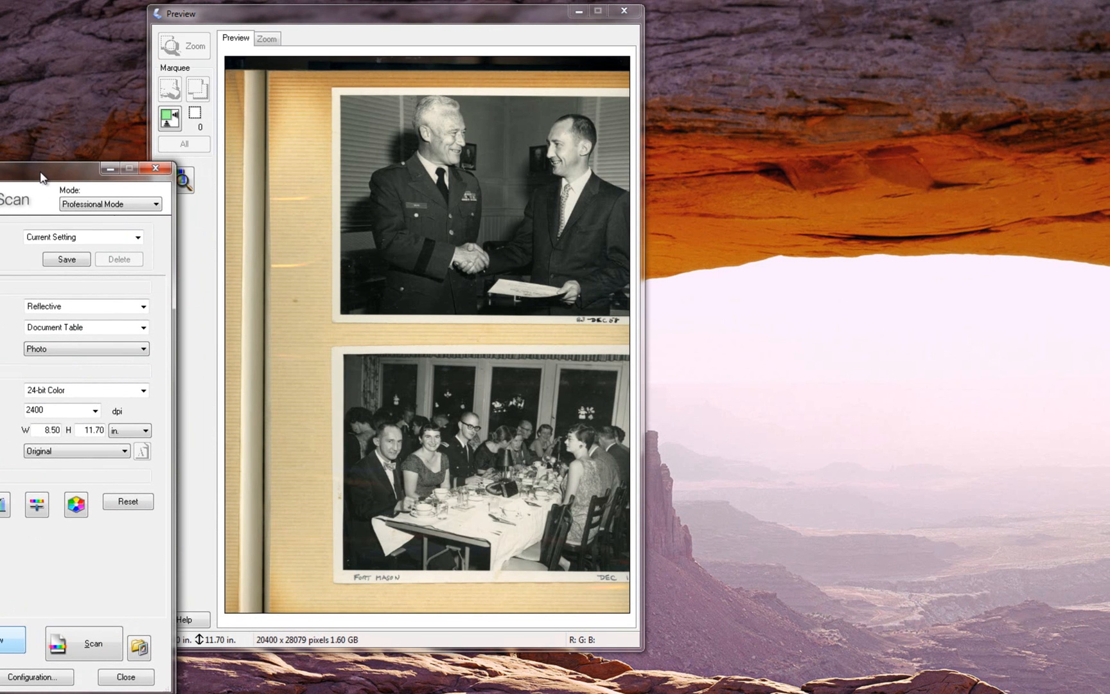
{"action": "mouse_move", "coordinate": [577, 526]}
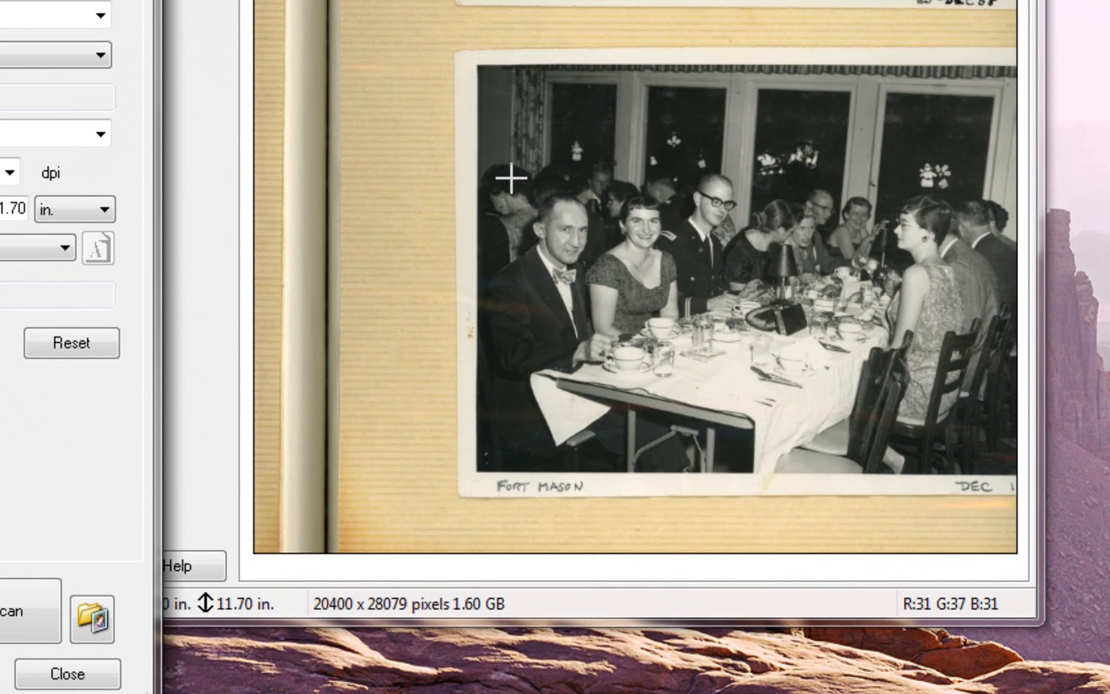
{"action": "left_click_drag", "start_coordinate": [511, 182], "coordinate": [633, 306]}
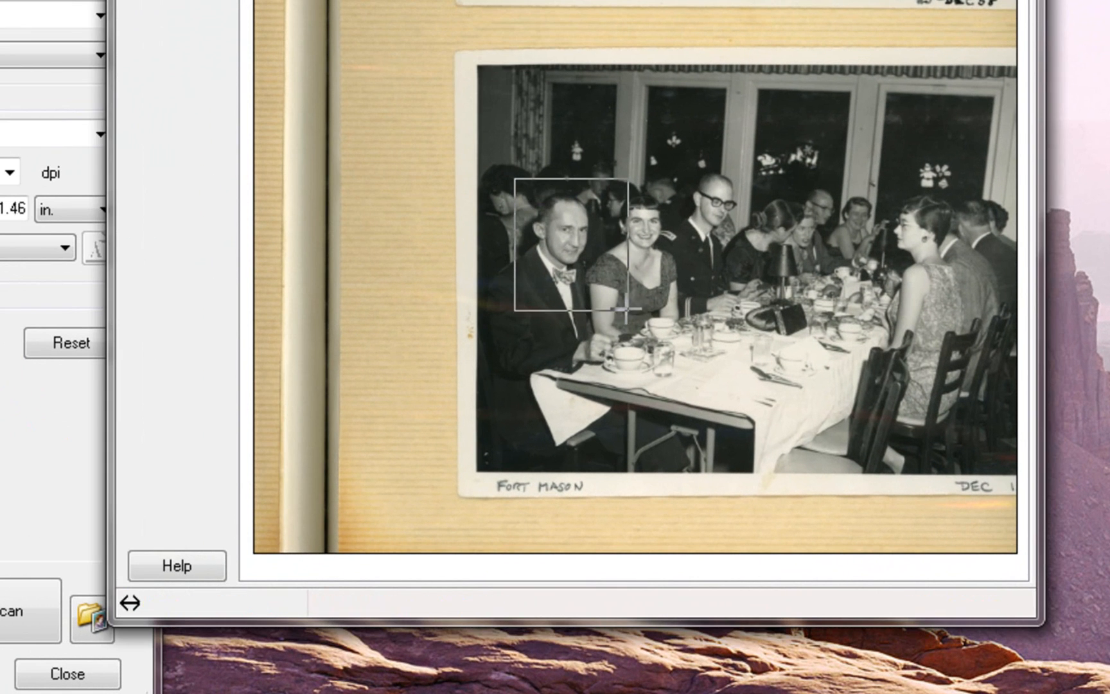
{"action": "left_click_drag", "start_coordinate": [629, 308], "coordinate": [698, 365]}
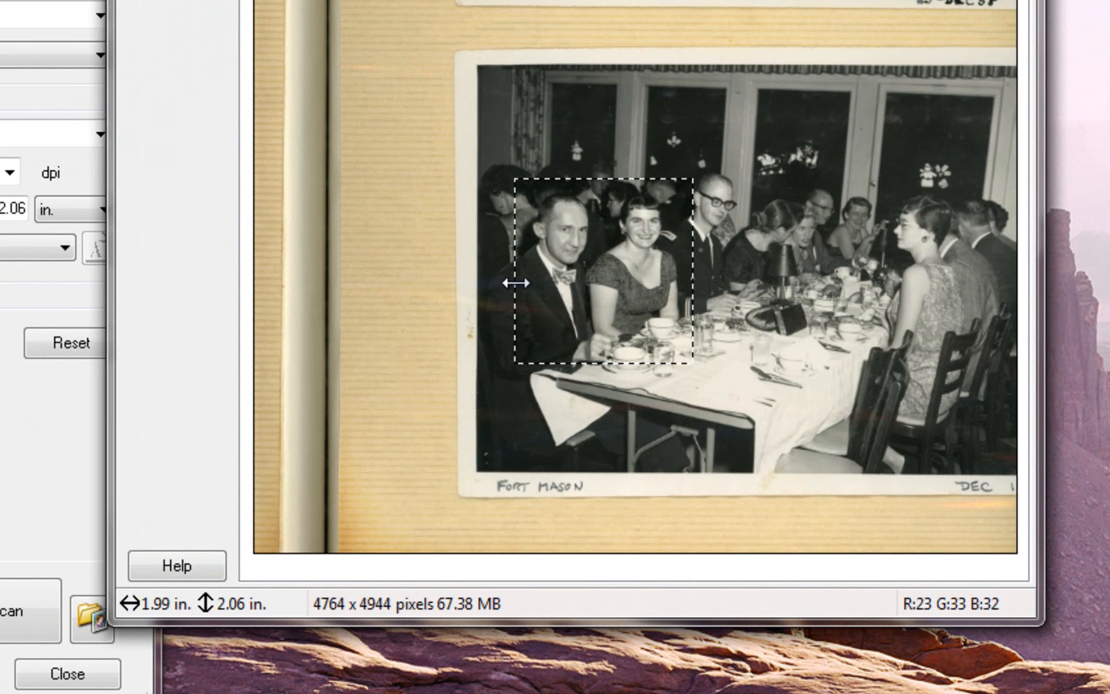
{"action": "left_click_drag", "start_coordinate": [519, 283], "coordinate": [501, 282]}
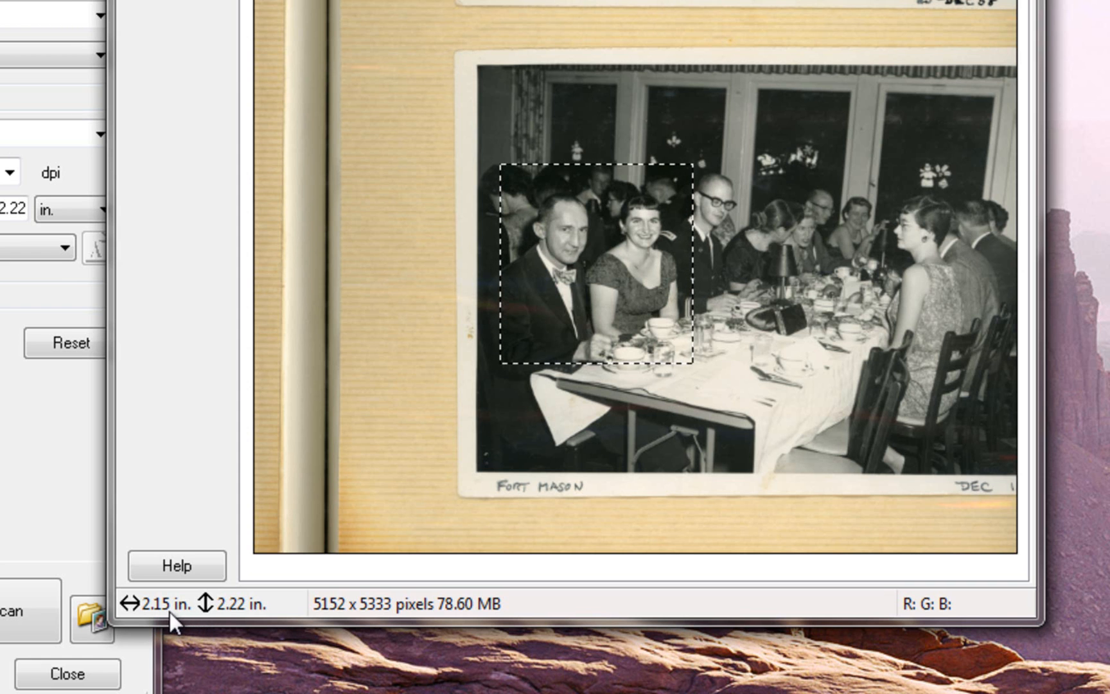
{"action": "mouse_move", "coordinate": [234, 623]}
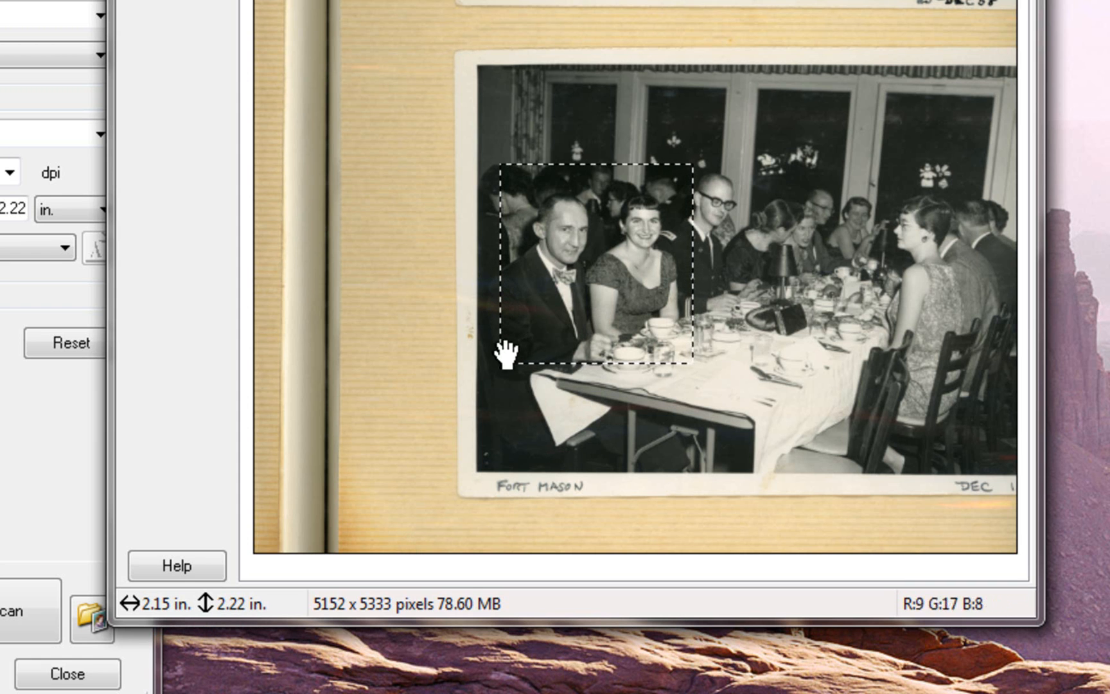
{"action": "left_click_drag", "start_coordinate": [506, 354], "coordinate": [488, 397]}
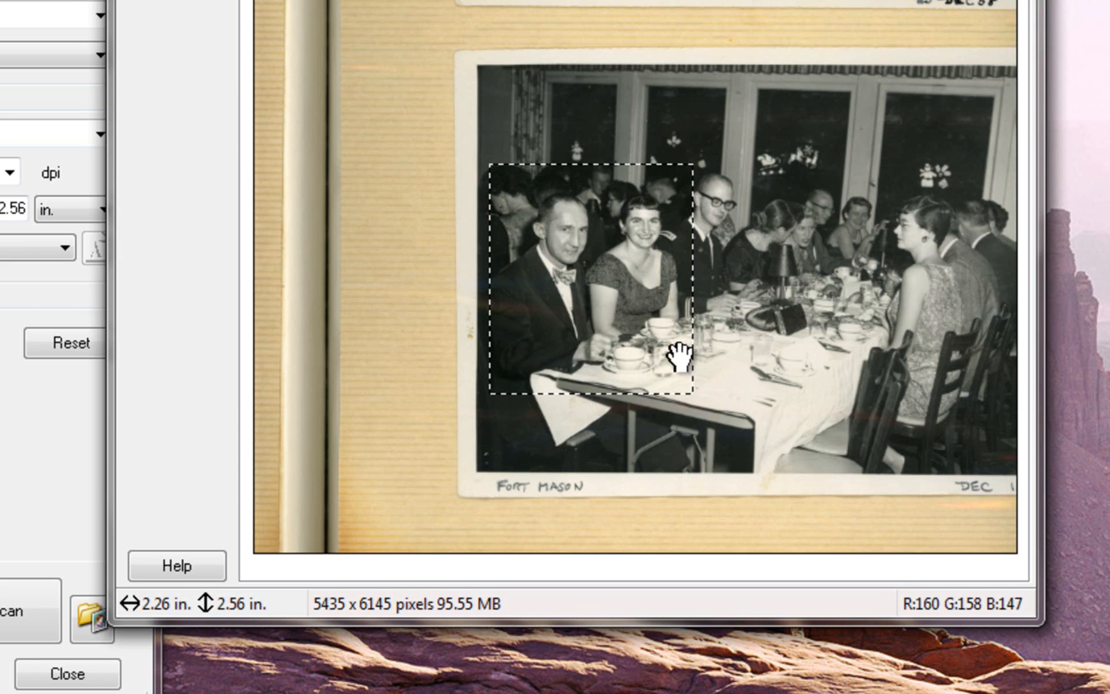
{"action": "mouse_move", "coordinate": [166, 619]}
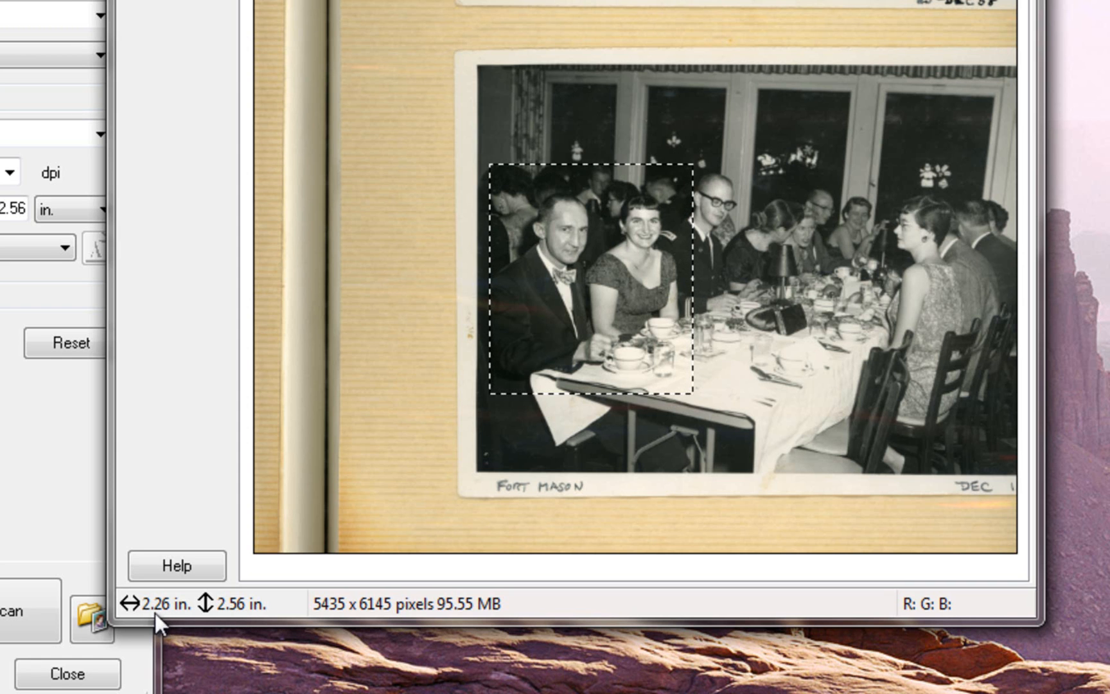
{"action": "mouse_move", "coordinate": [226, 628]}
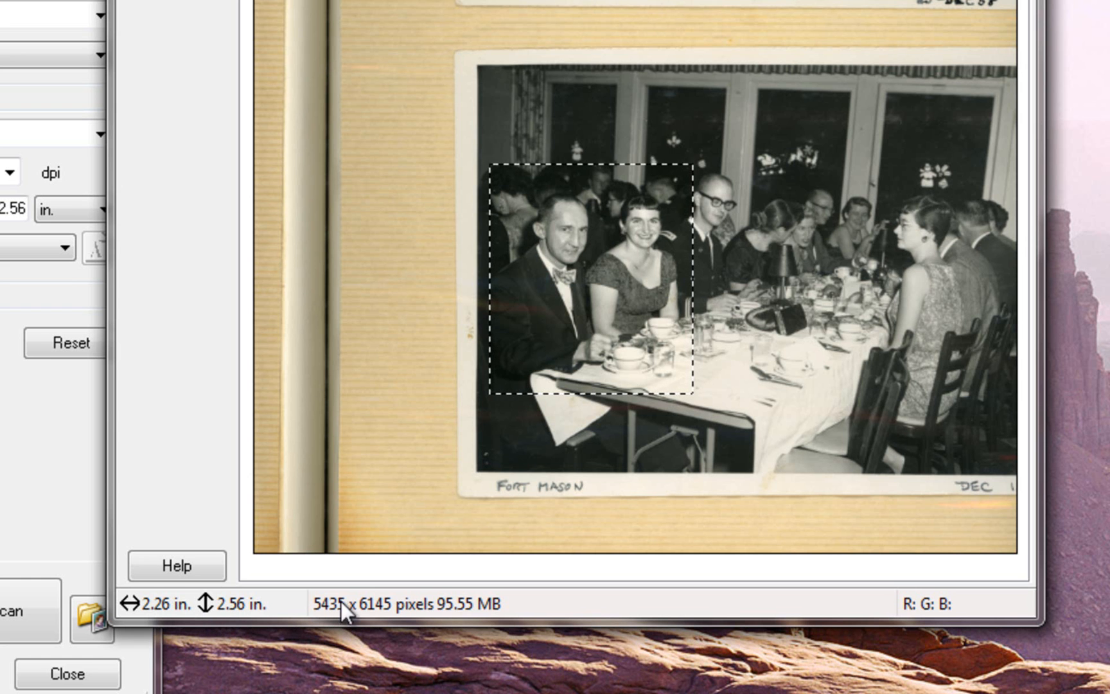
{"action": "mouse_move", "coordinate": [773, 446]}
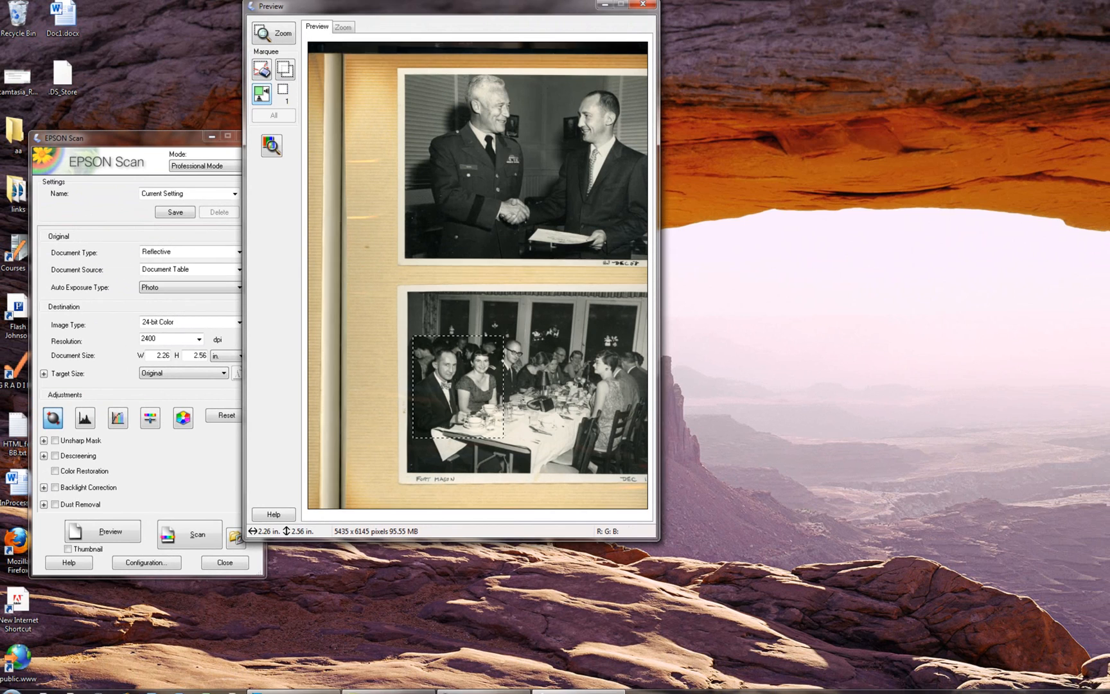
Create a new 8 × 10 inch document at 300 pixels/inch in Photoshop.
{"action": "left_click", "coordinate": [294, 686]}
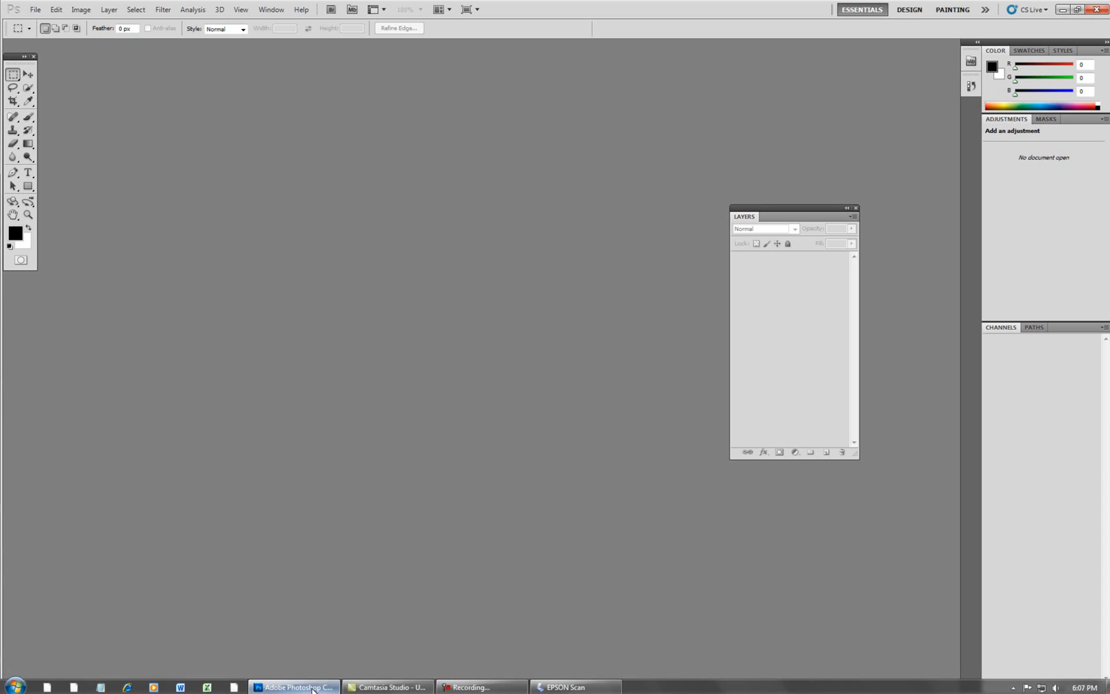
{"action": "mouse_move", "coordinate": [355, 486]}
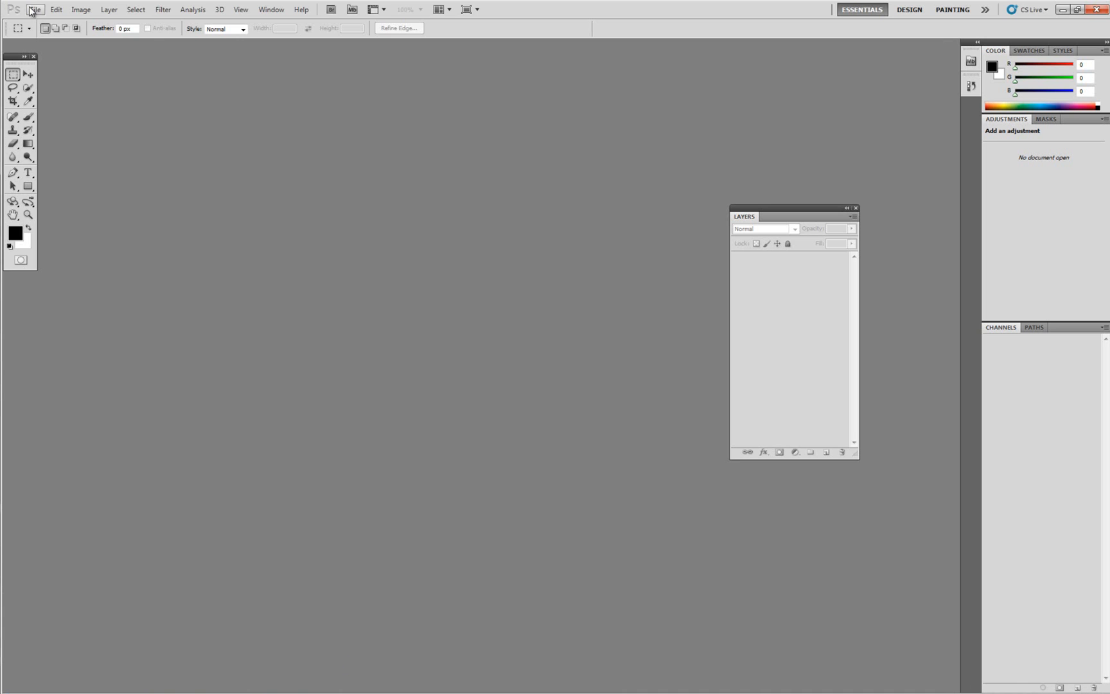
{"action": "left_click", "coordinate": [33, 9]}
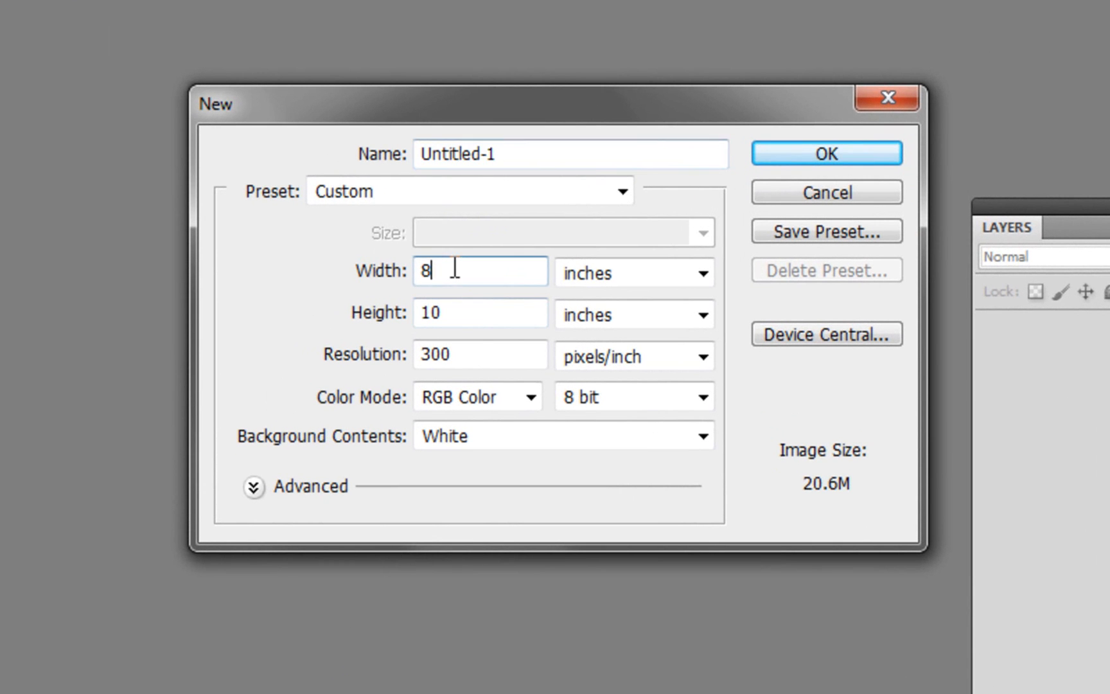
{"action": "left_click", "coordinate": [479, 272]}
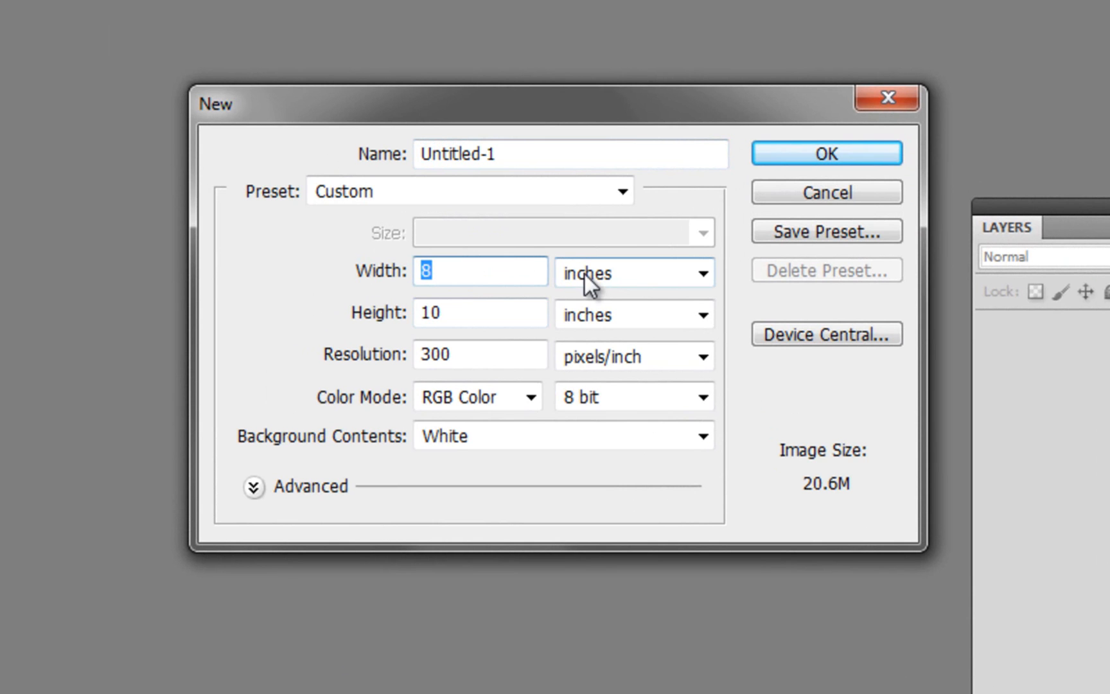
{"action": "mouse_move", "coordinate": [643, 286]}
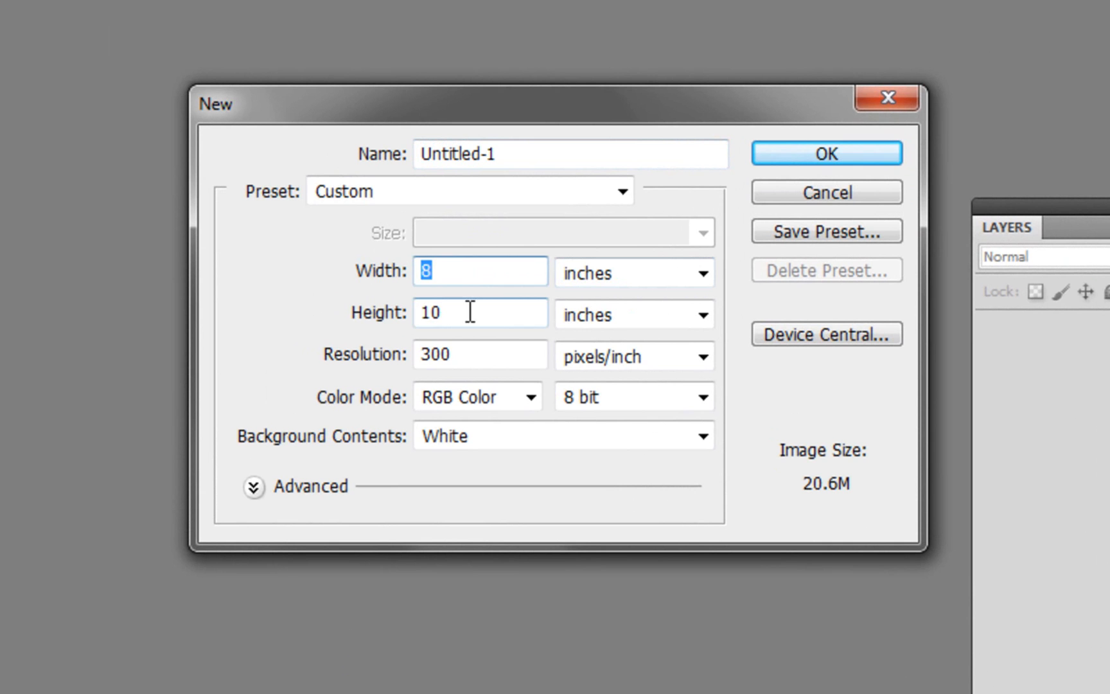
{"action": "left_click", "coordinate": [479, 354]}
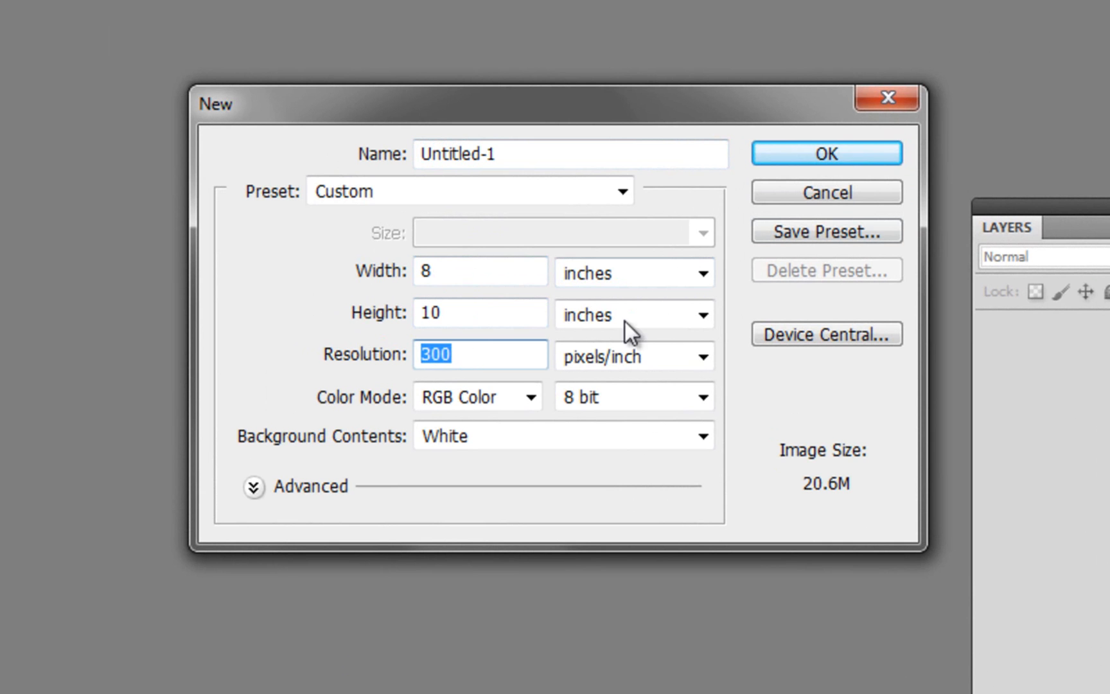
{"action": "left_click", "coordinate": [825, 153]}
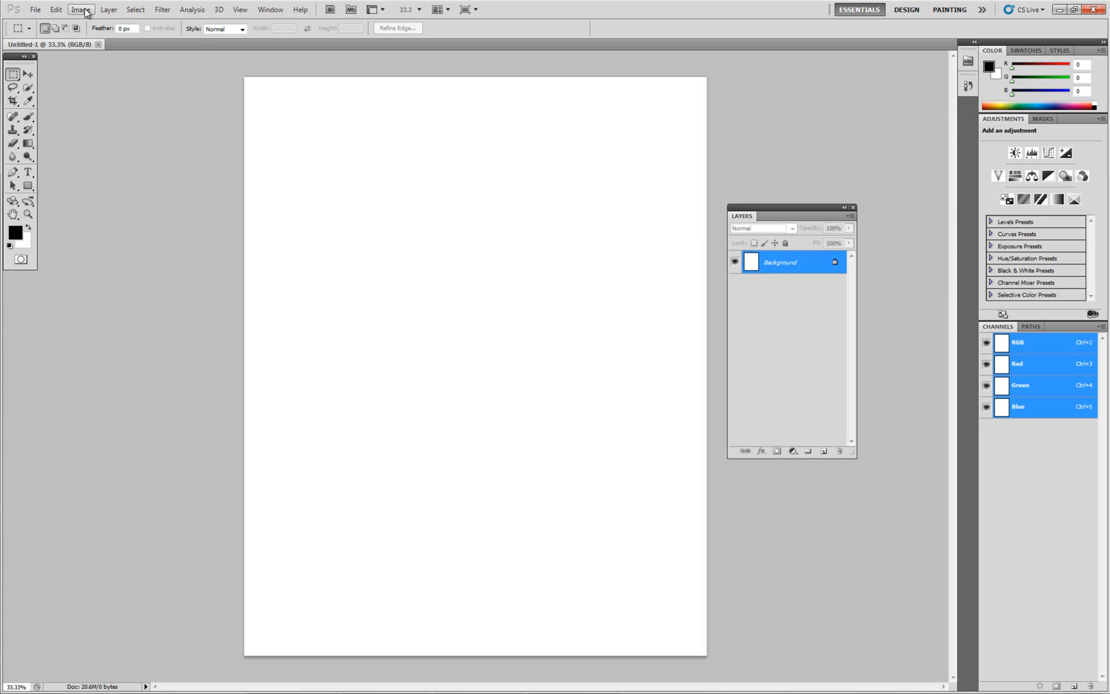
Review the document in Image Size: 2400 × 3000 pixels at 300 ppi.
{"action": "left_click", "coordinate": [81, 9]}
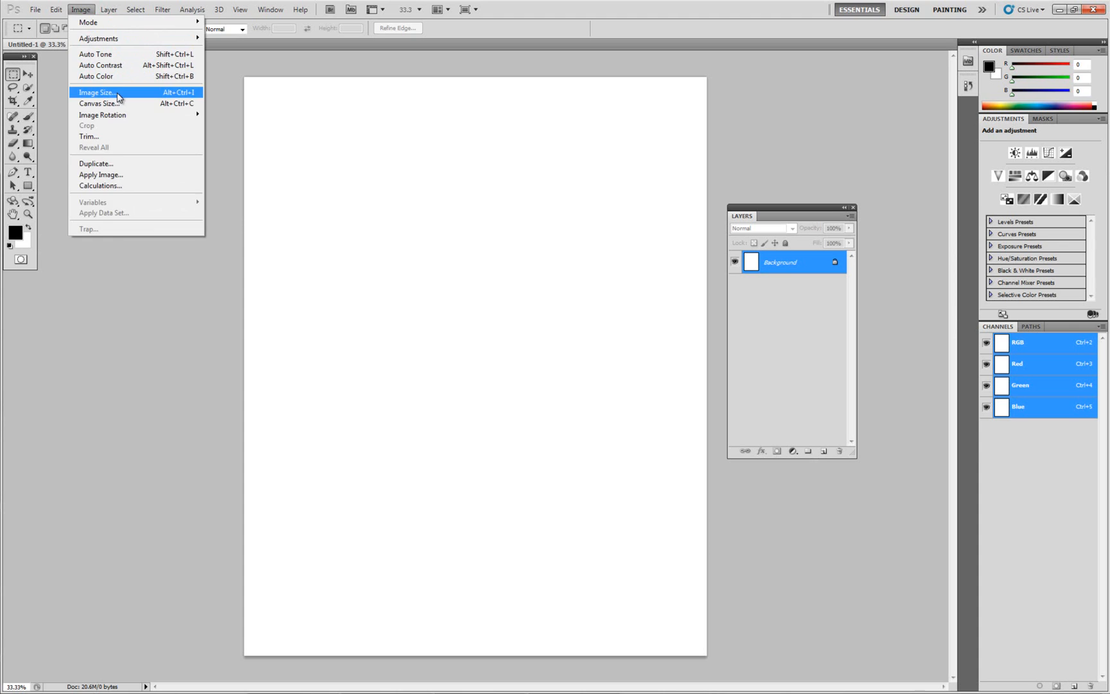
{"action": "left_click", "coordinate": [99, 93]}
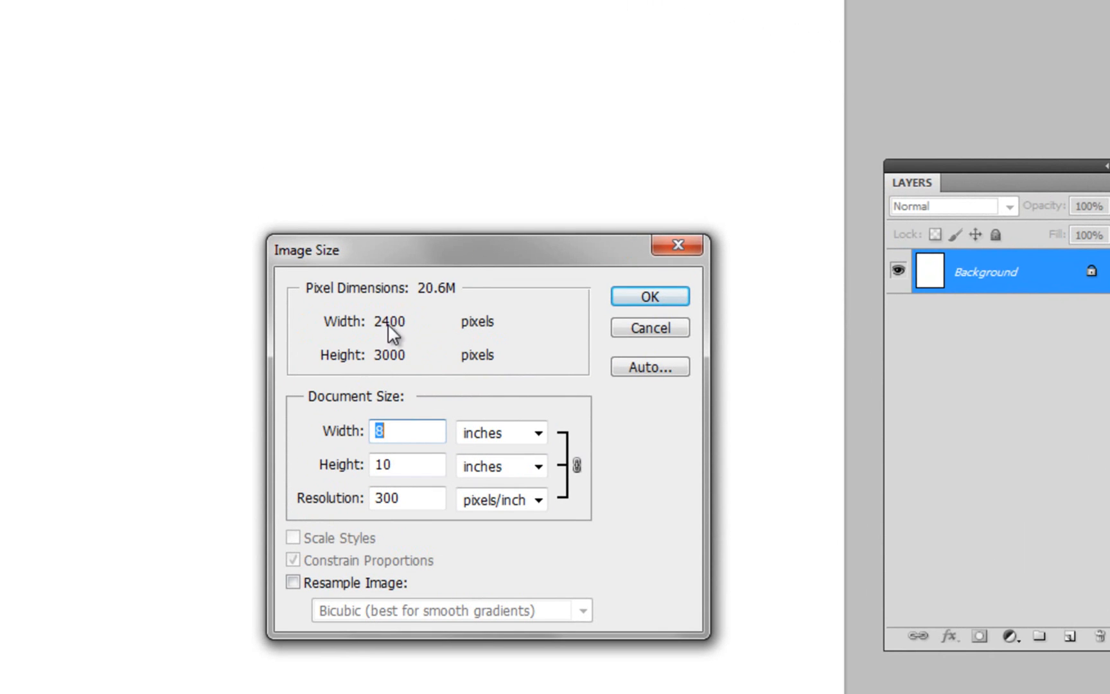
{"action": "mouse_move", "coordinate": [415, 338]}
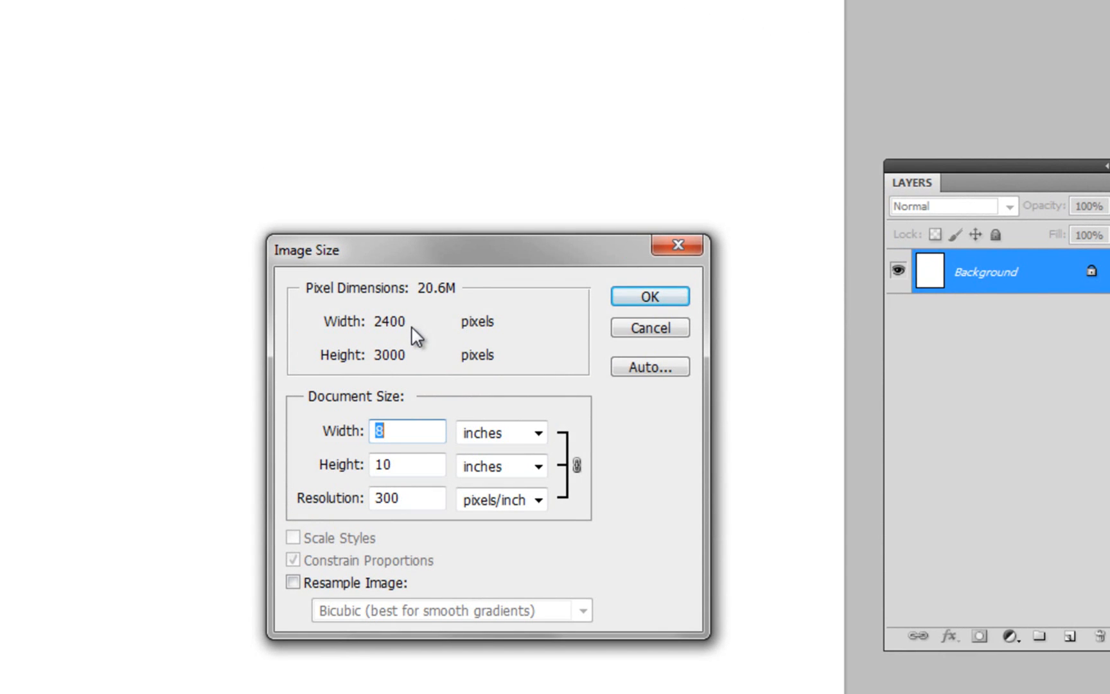
{"action": "mouse_move", "coordinate": [409, 367]}
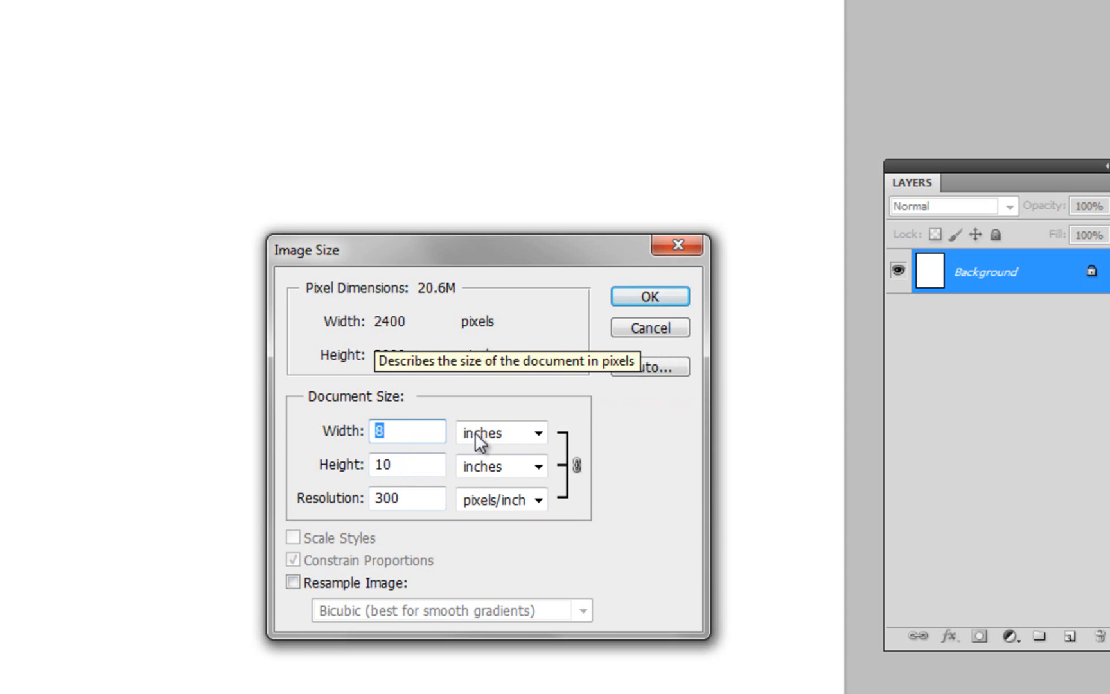
{"action": "mouse_move", "coordinate": [407, 464]}
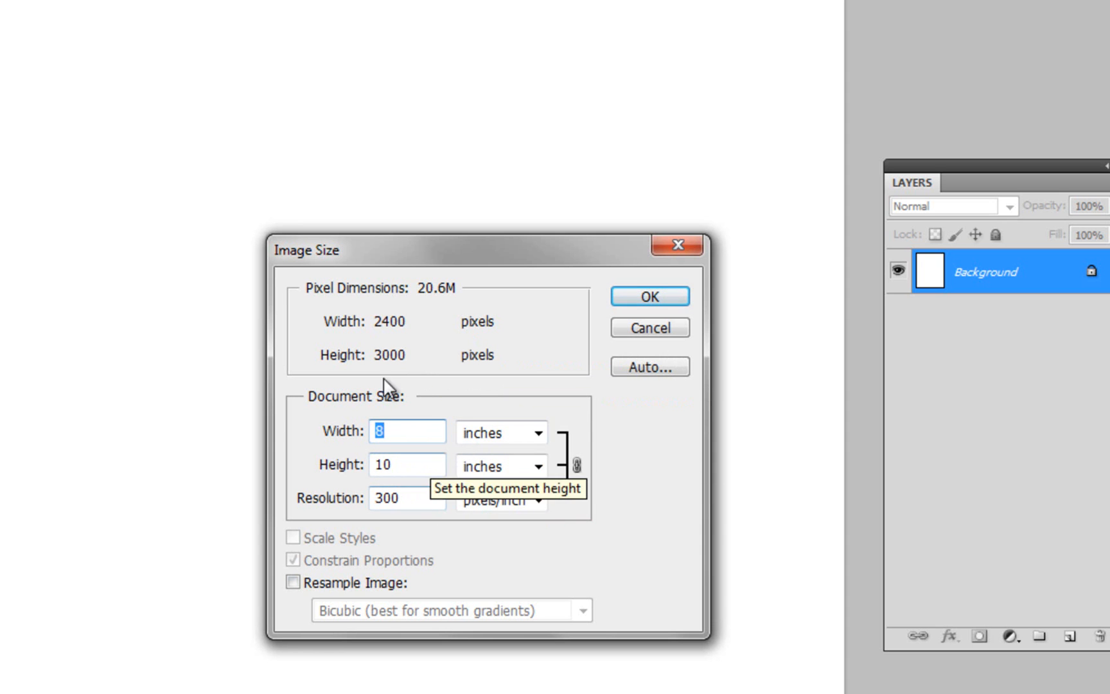
{"action": "mouse_move", "coordinate": [429, 332]}
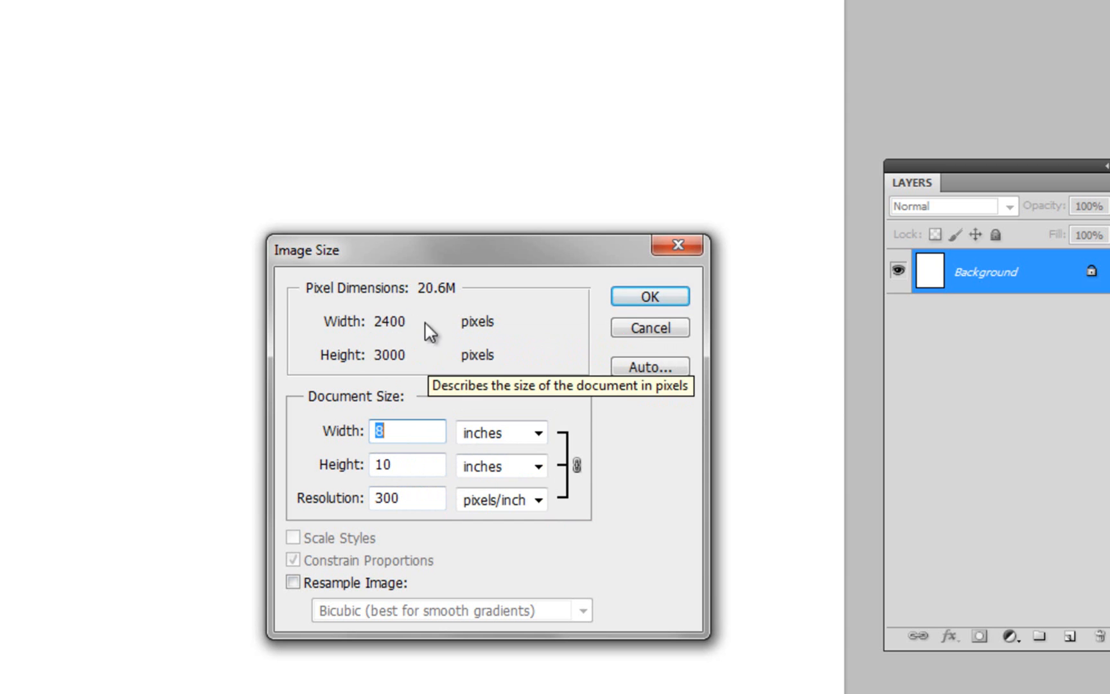
{"action": "mouse_move", "coordinate": [376, 364]}
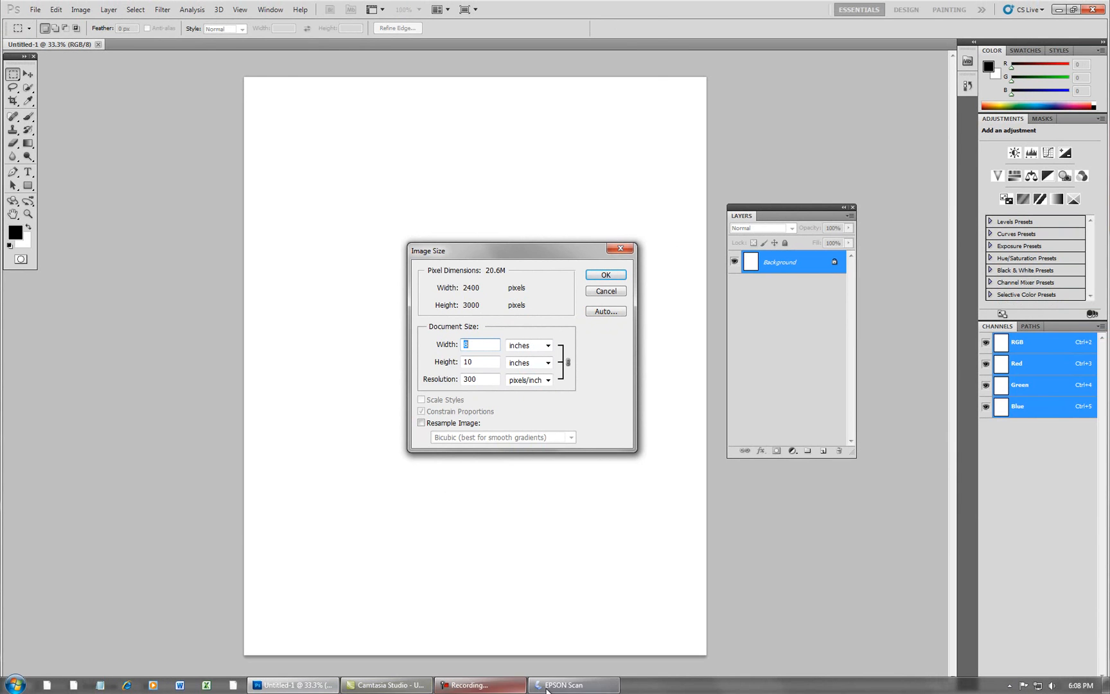
Bring EPSON Scan forward to read the marquee size, 2.38 × 2.75 in.
{"action": "left_click", "coordinate": [573, 684]}
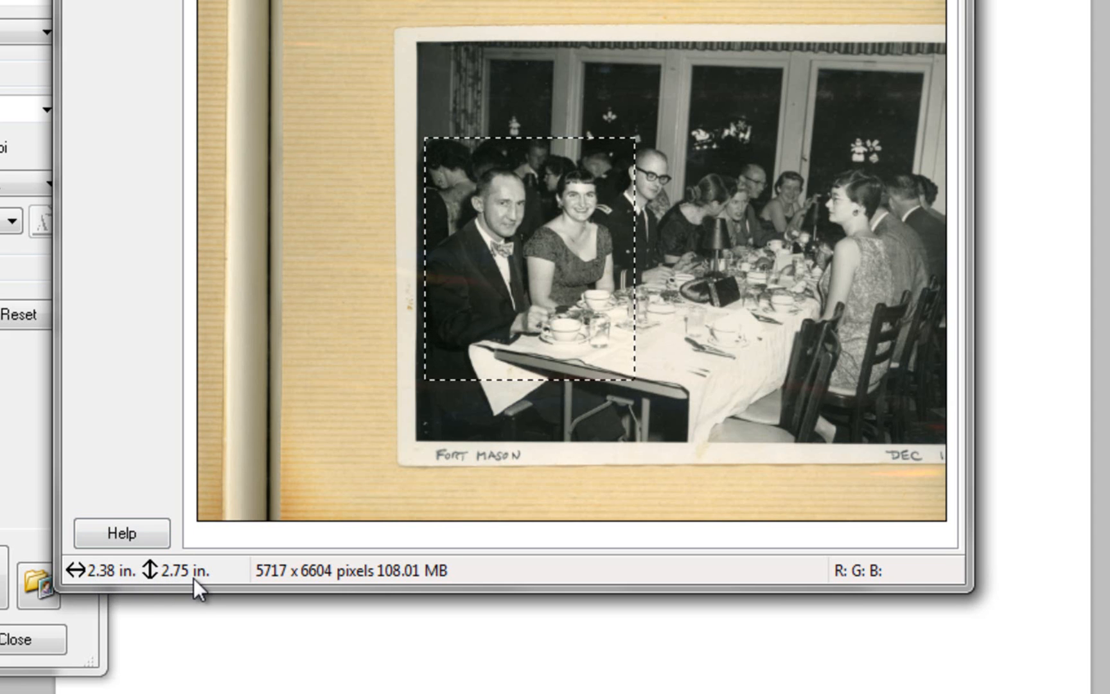
{"action": "mouse_move", "coordinate": [419, 348]}
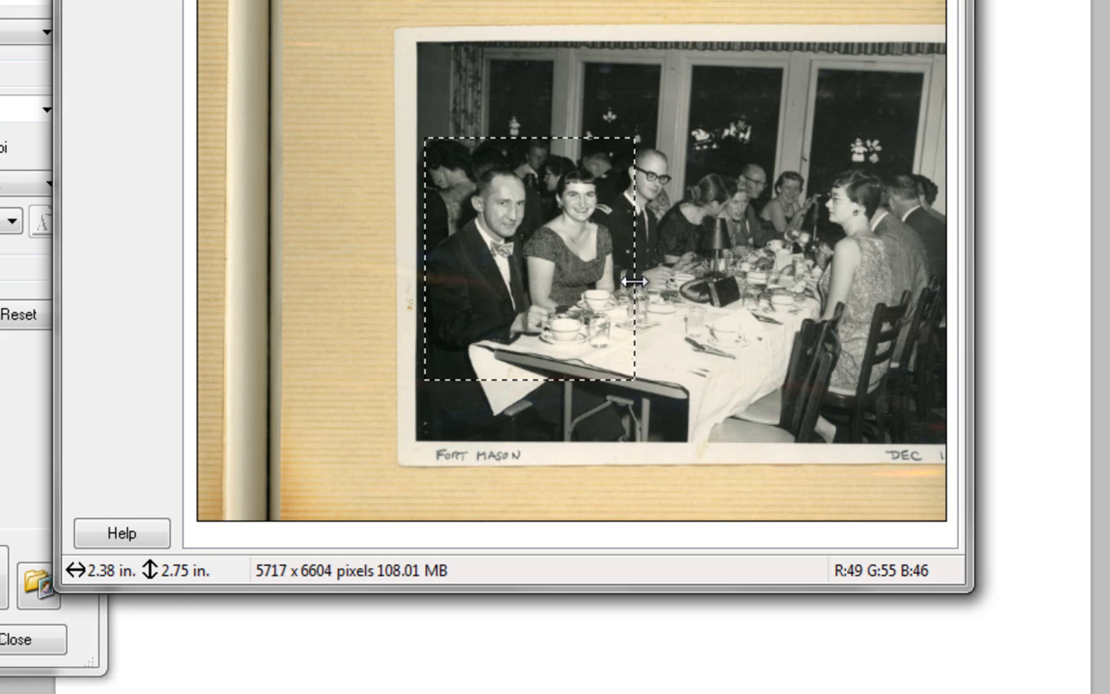
{"action": "mouse_move", "coordinate": [207, 554]}
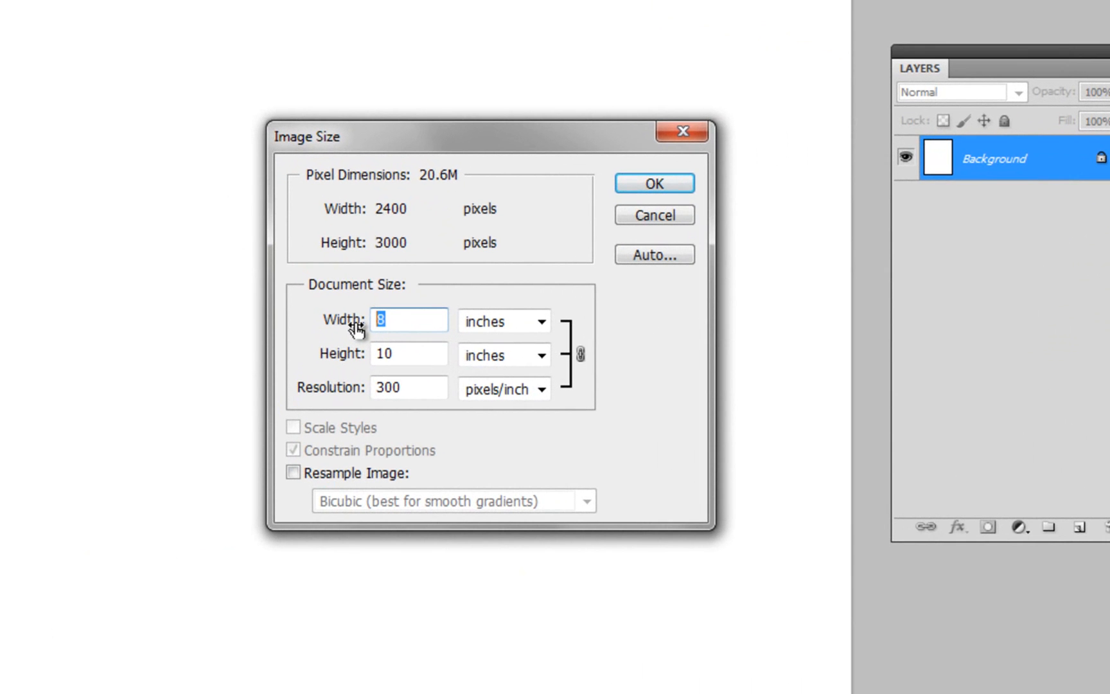
Enter a 2.38 in width in Image Size to read about 1008 ppi resolution.
{"action": "type", "text": "2.3"}
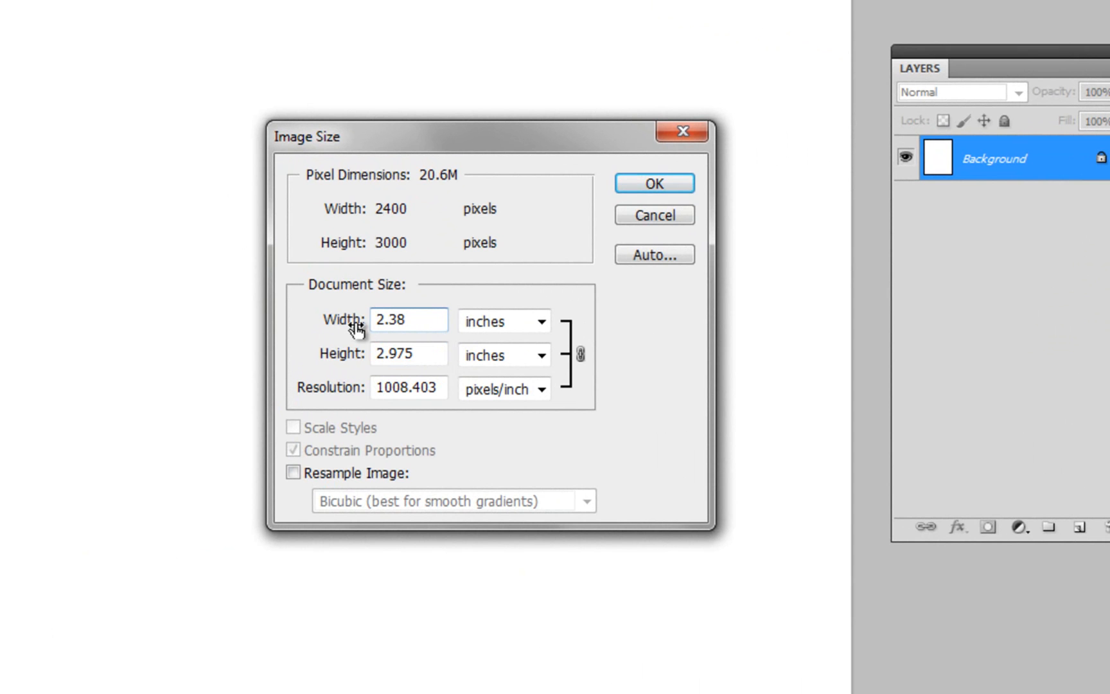
{"action": "mouse_move", "coordinate": [272, 460]}
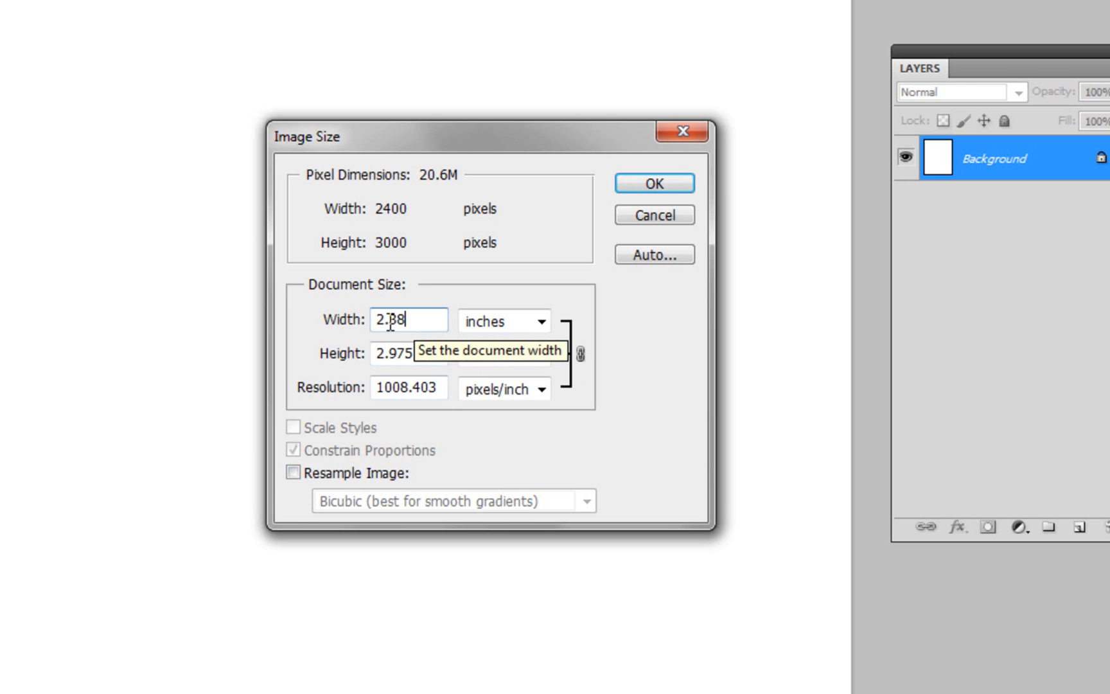
{"action": "mouse_move", "coordinate": [388, 231]}
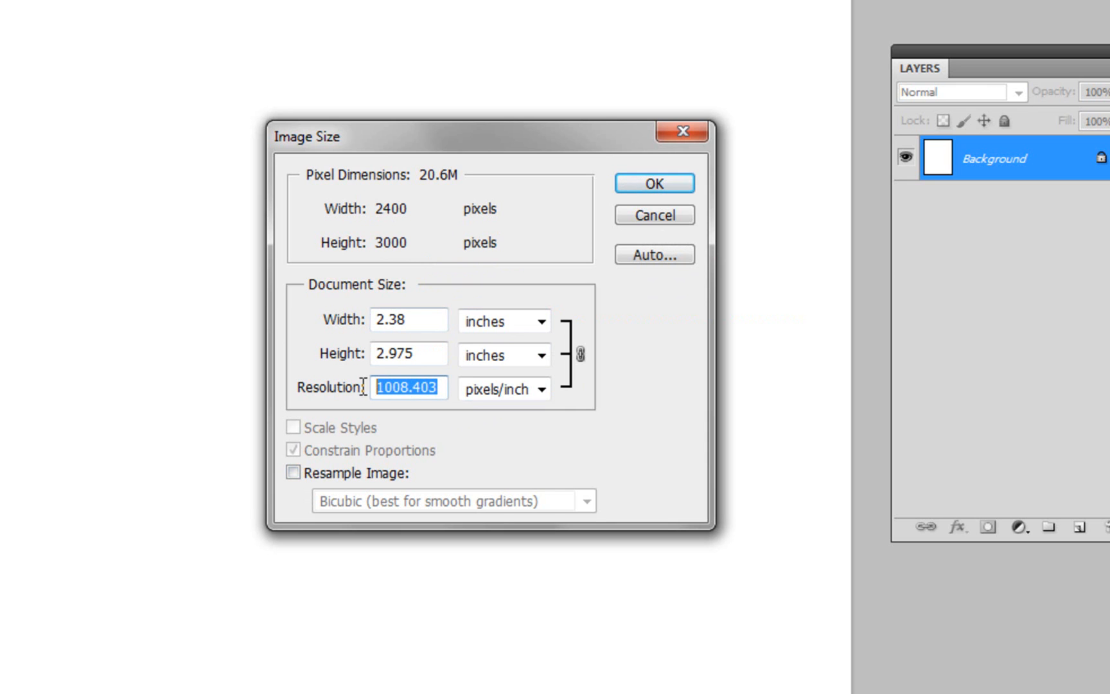
{"action": "mouse_move", "coordinate": [383, 388]}
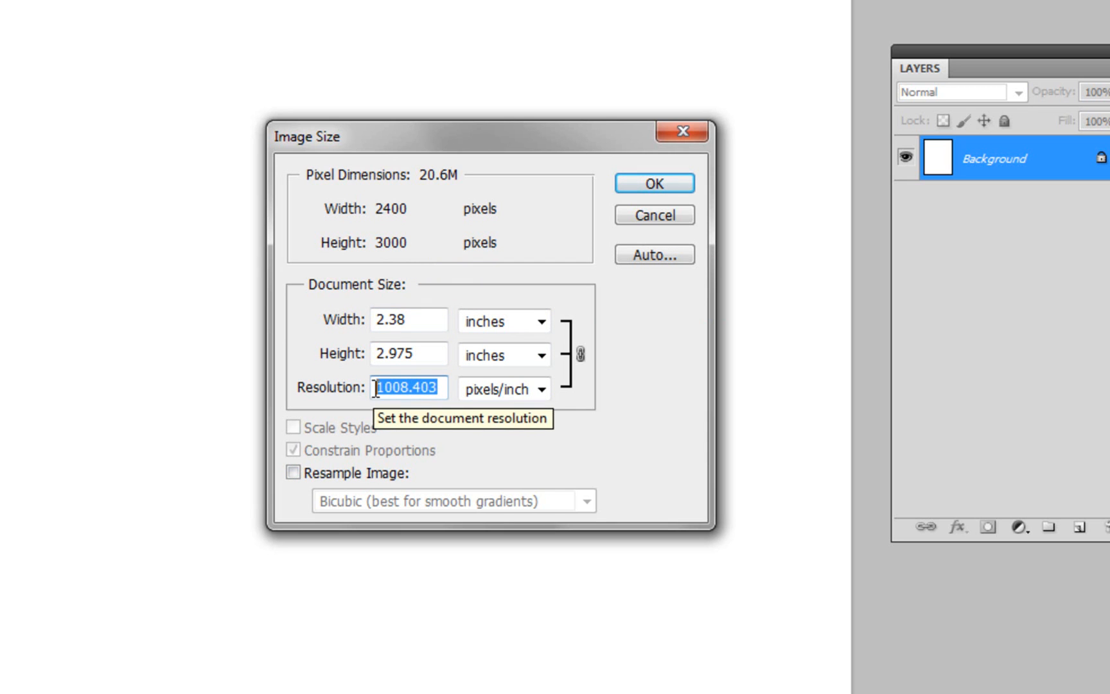
{"action": "mouse_move", "coordinate": [426, 394]}
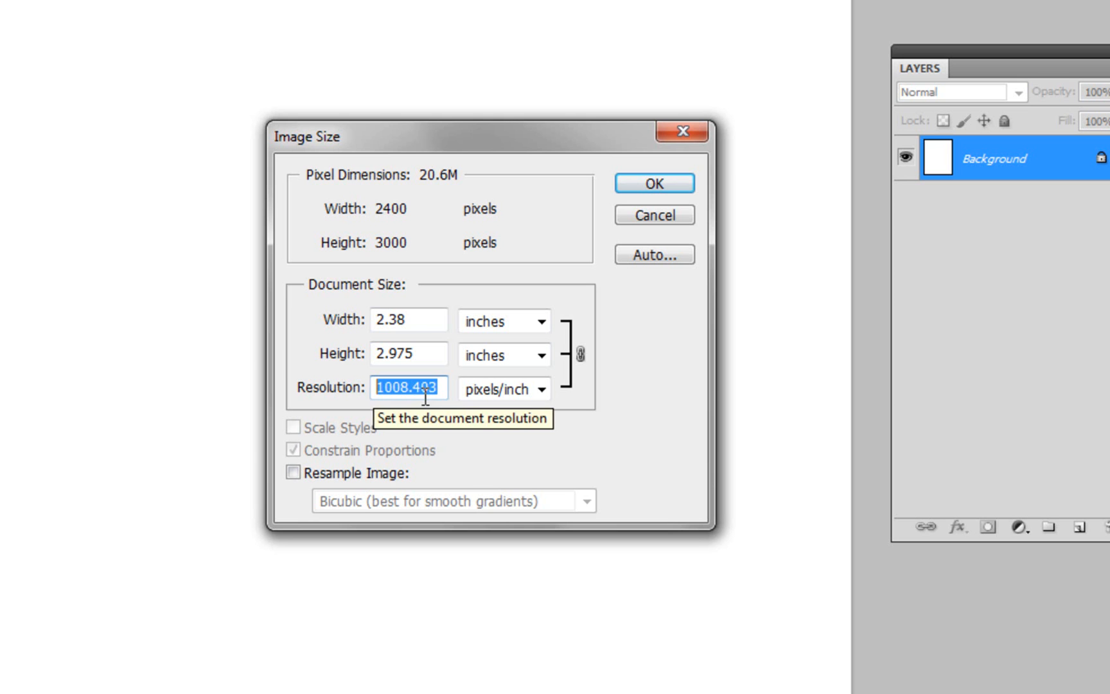
{"action": "mouse_move", "coordinate": [644, 401]}
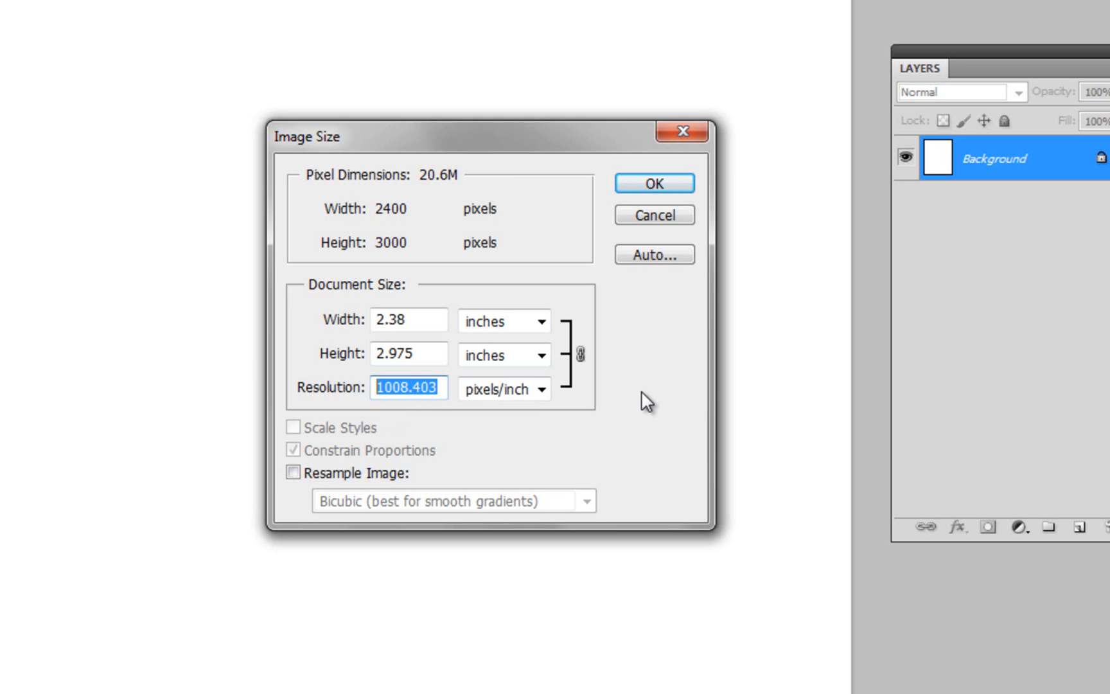
{"action": "mouse_move", "coordinate": [647, 282]}
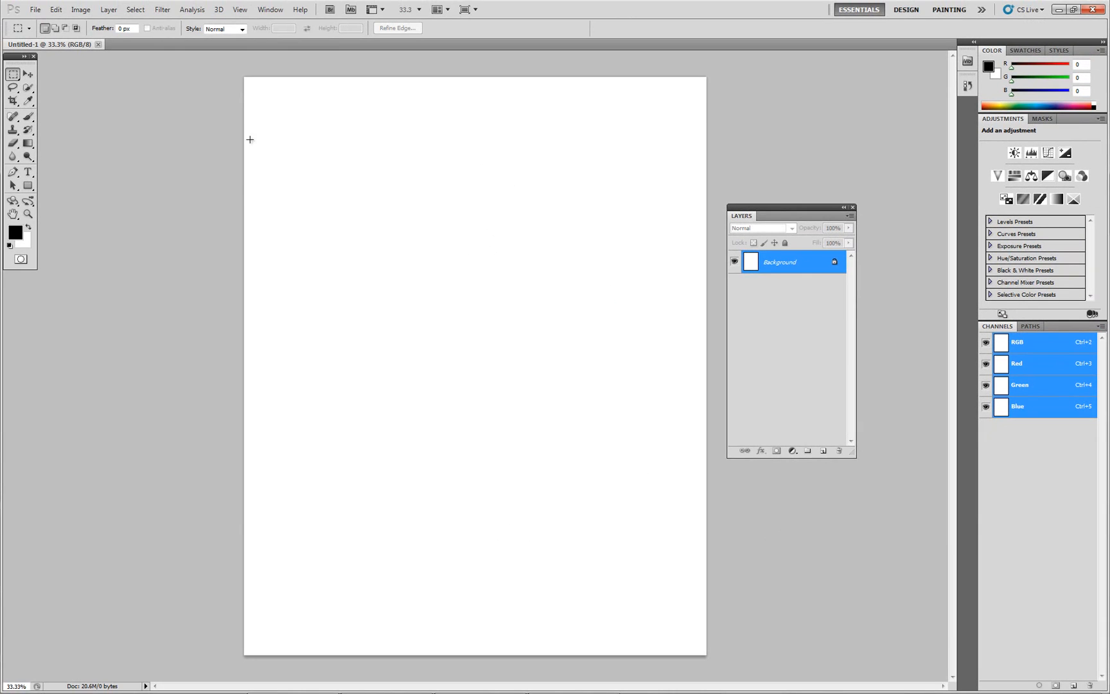
Set the EPSON Scan resolution to 1200 dpi.
{"action": "left_click", "coordinate": [98, 44]}
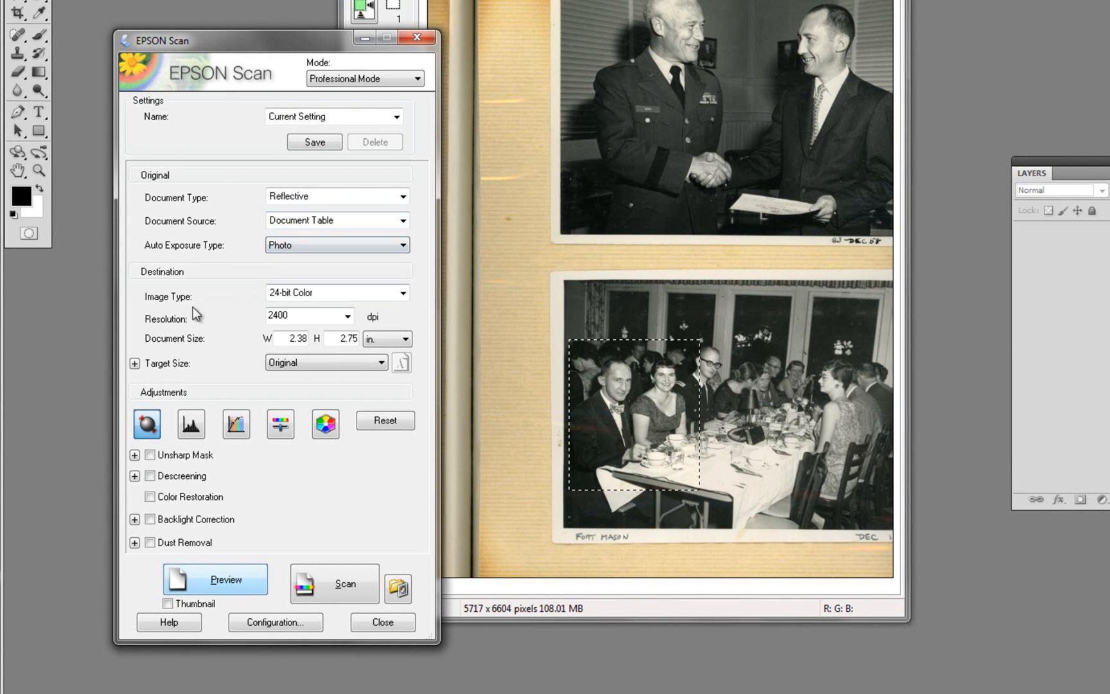
{"action": "left_click", "coordinate": [304, 316]}
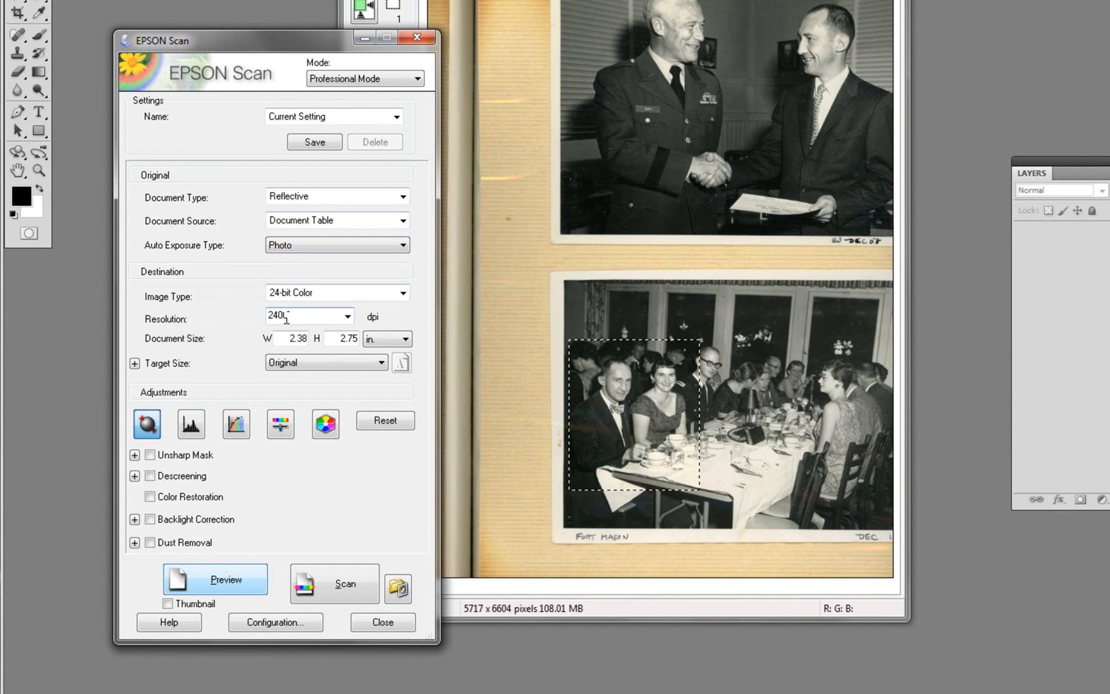
{"action": "left_click", "coordinate": [348, 316]}
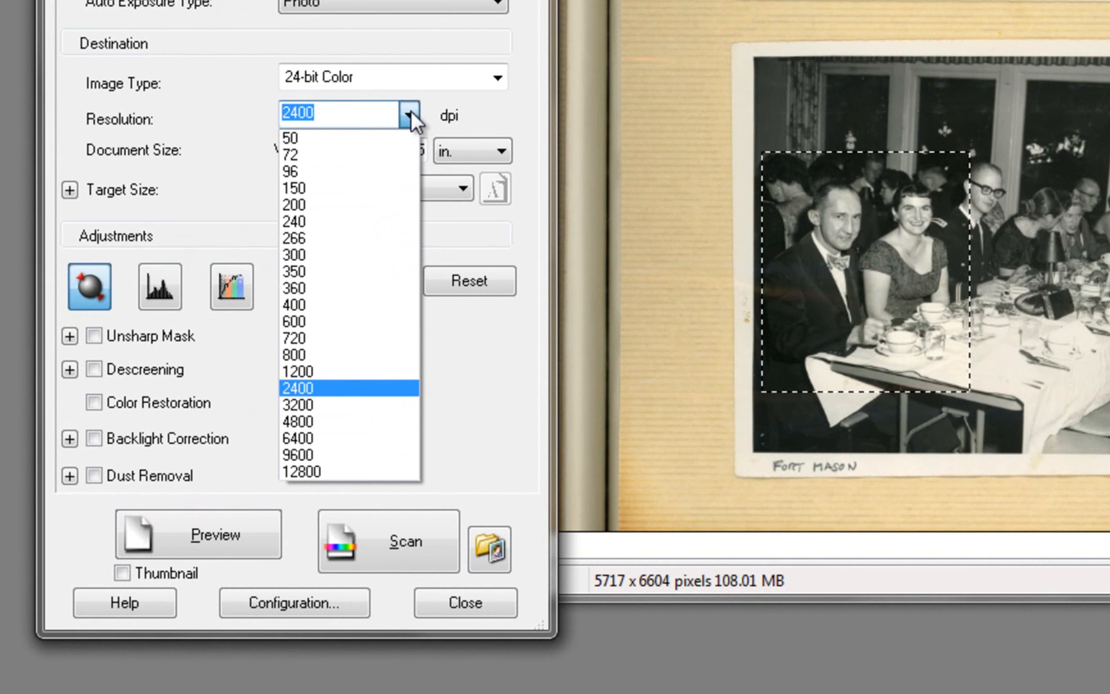
{"action": "mouse_move", "coordinate": [352, 338]}
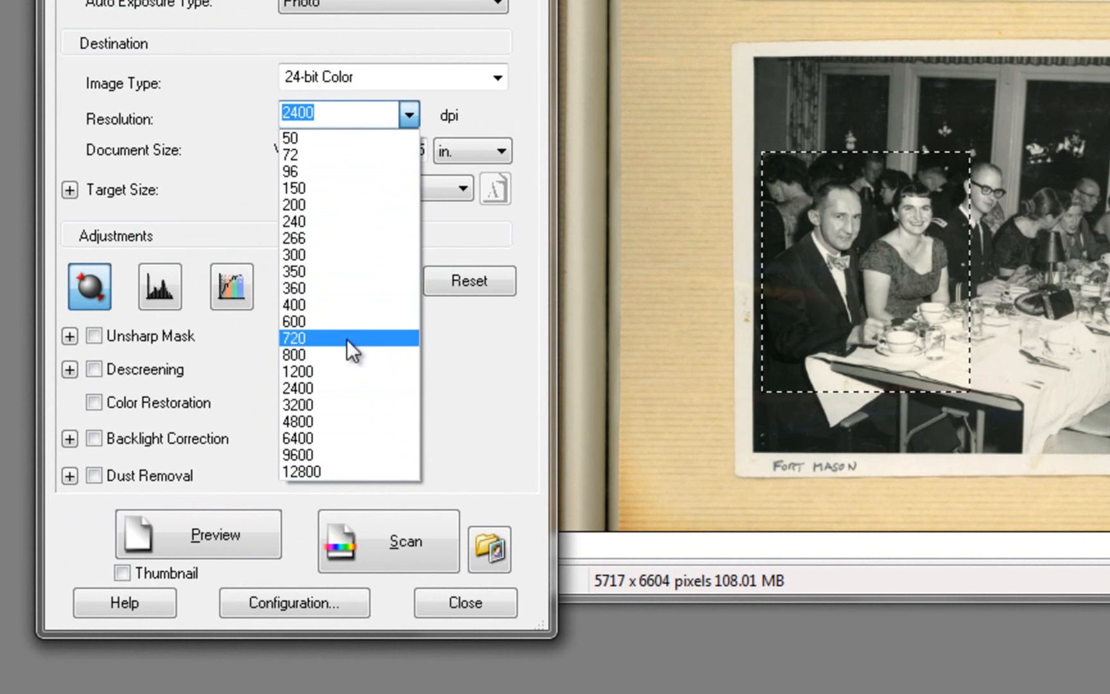
{"action": "mouse_move", "coordinate": [352, 371]}
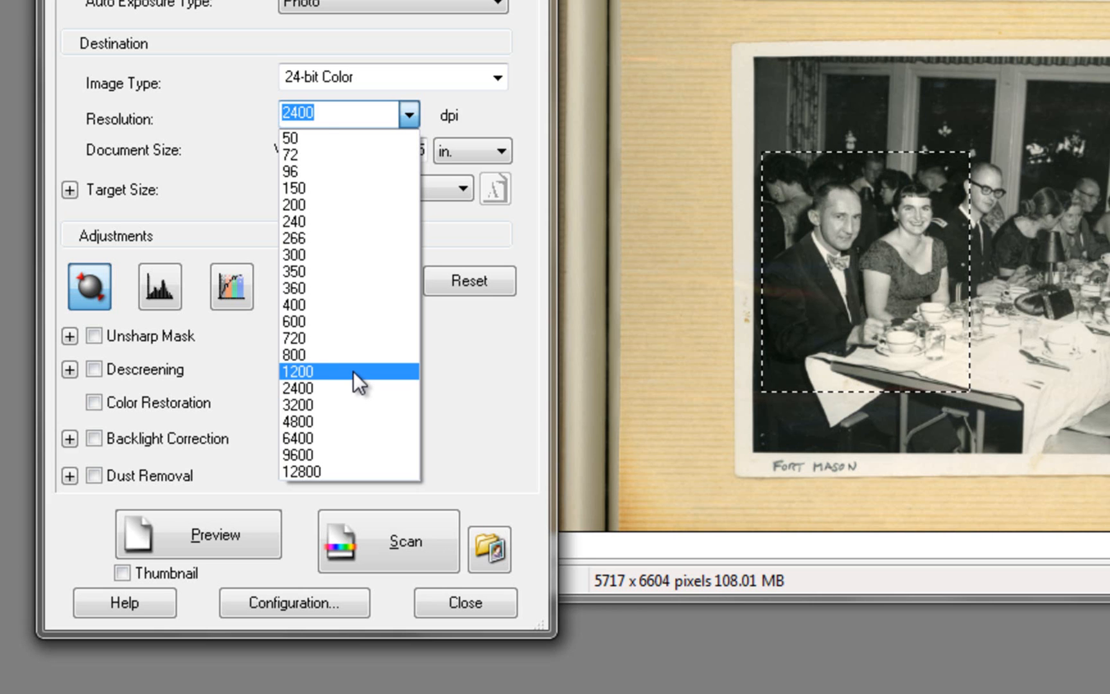
{"action": "left_click", "coordinate": [299, 371]}
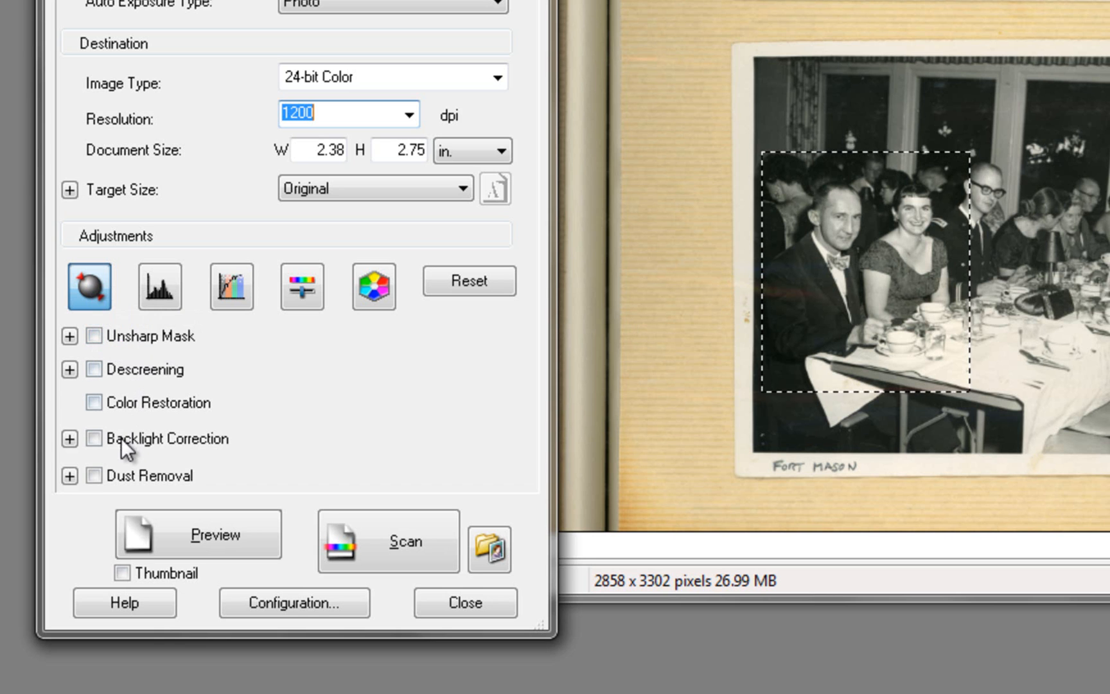
Leave Unsharp Mask off and start scanning the selected area.
{"action": "left_click", "coordinate": [93, 337]}
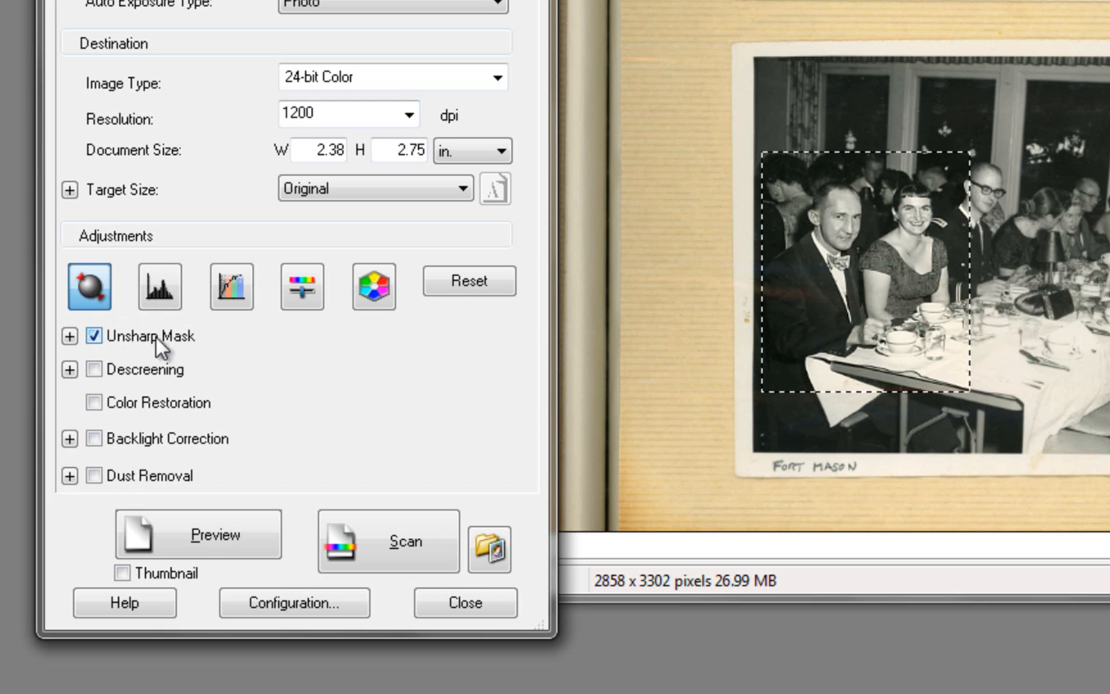
{"action": "left_click", "coordinate": [94, 335]}
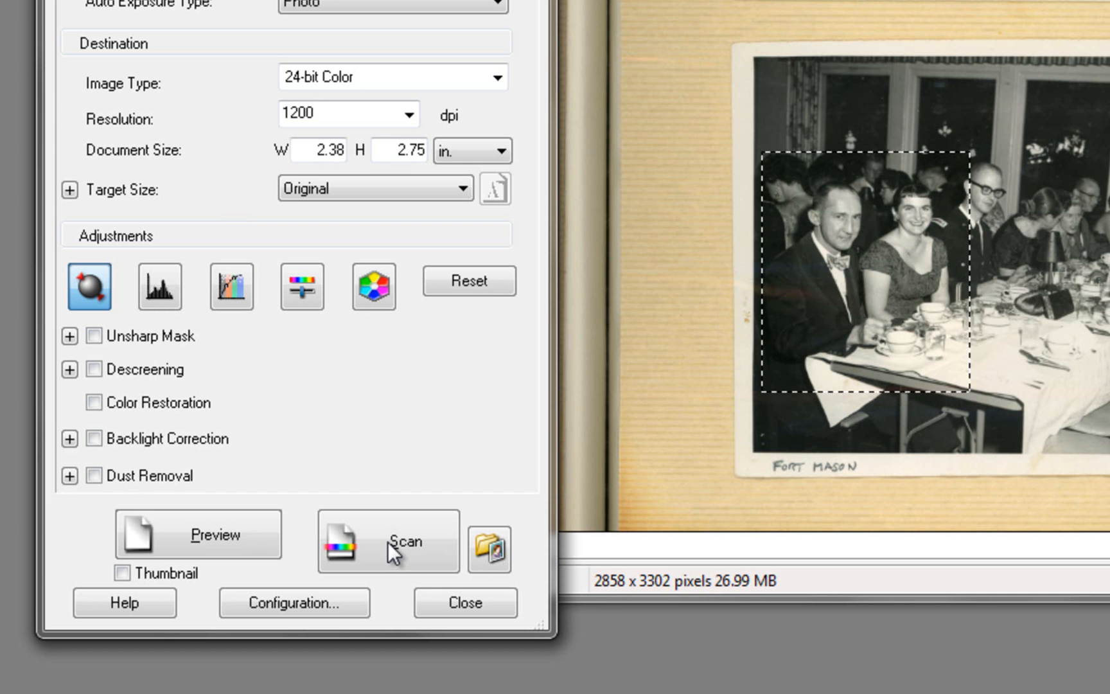
{"action": "left_click", "coordinate": [388, 542]}
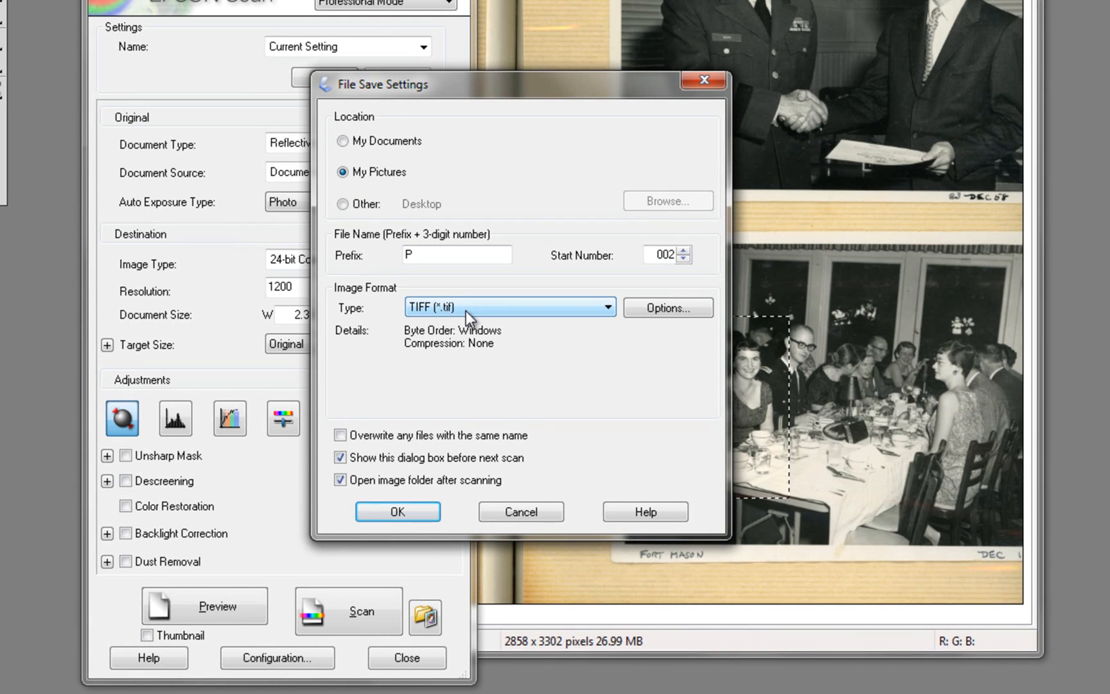
Keep TIFF as the save format and start replacing prefix P with Grad.
{"action": "left_click", "coordinate": [602, 307]}
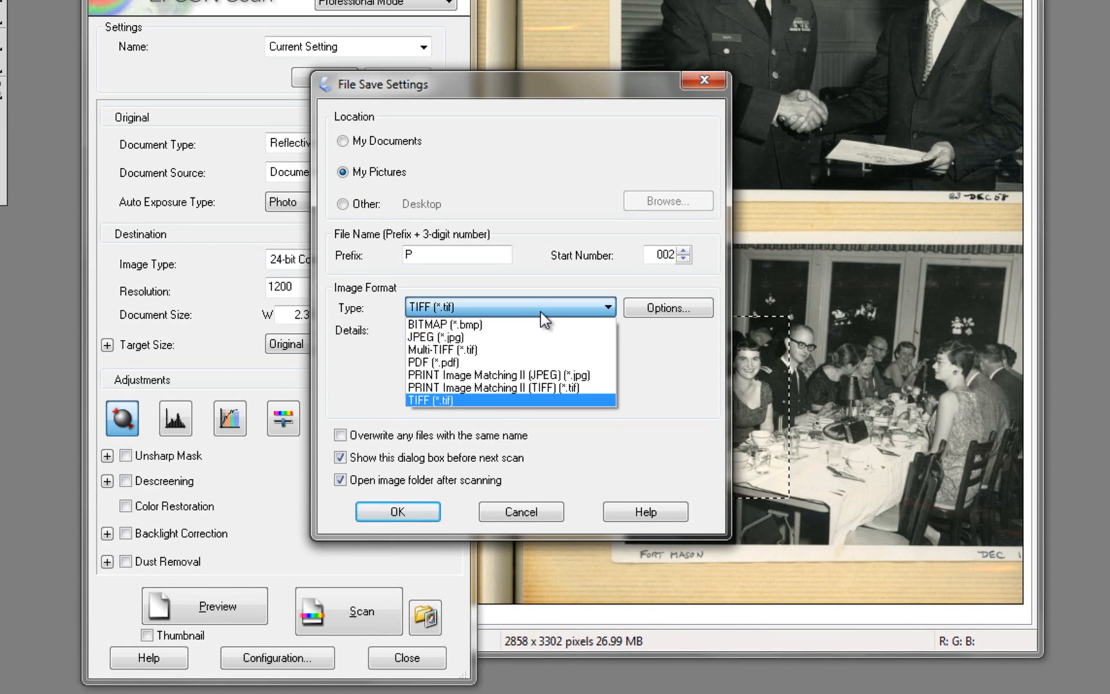
{"action": "left_click", "coordinate": [439, 400]}
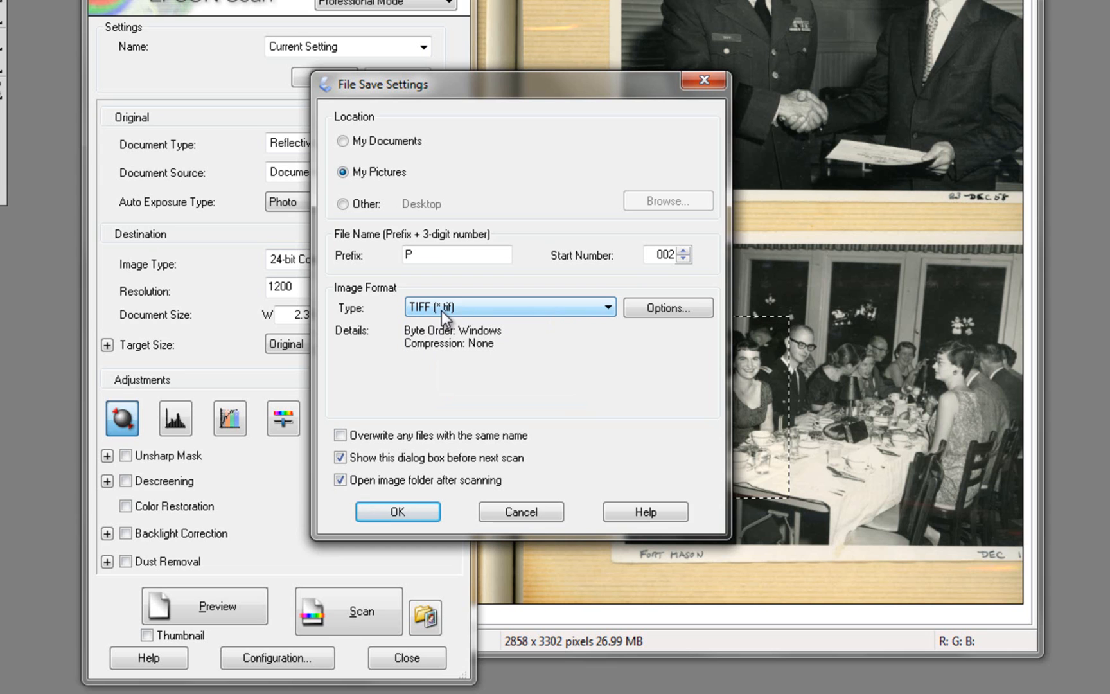
{"action": "left_click", "coordinate": [456, 255]}
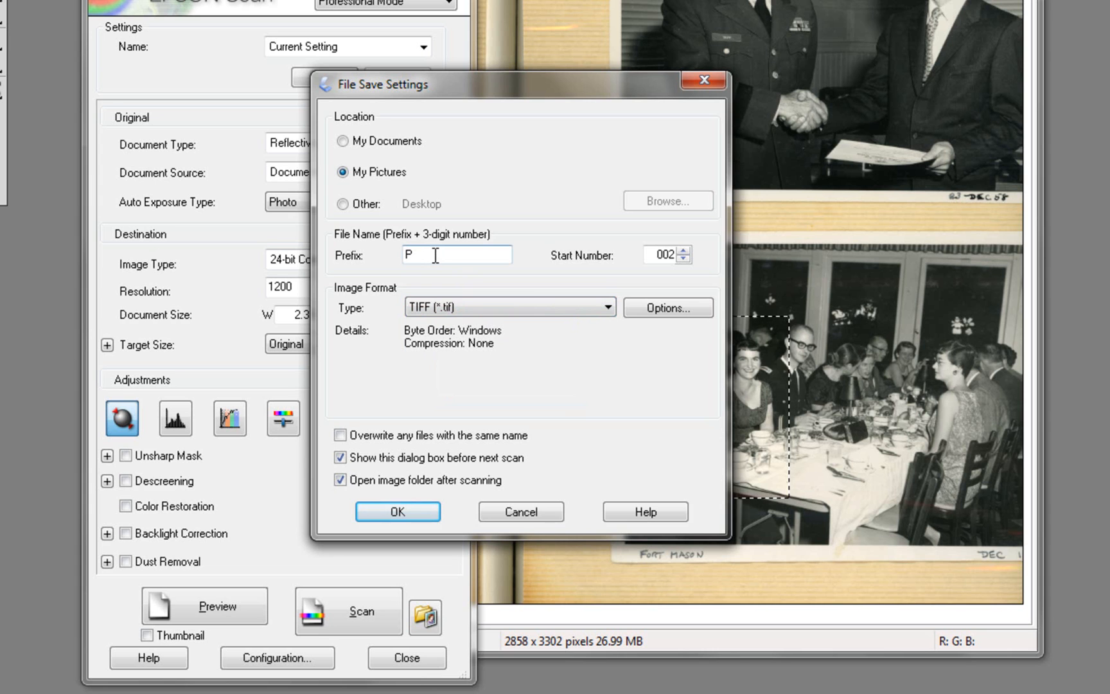
{"action": "triple_click", "coordinate": [456, 255]}
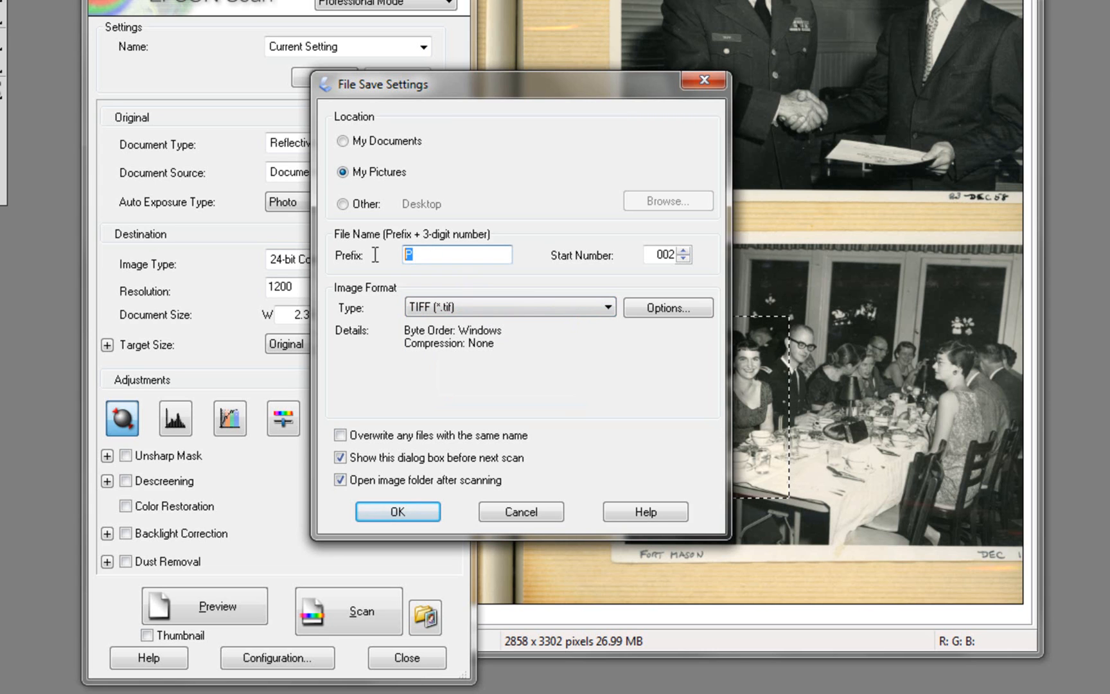
{"action": "mouse_move", "coordinate": [376, 262]}
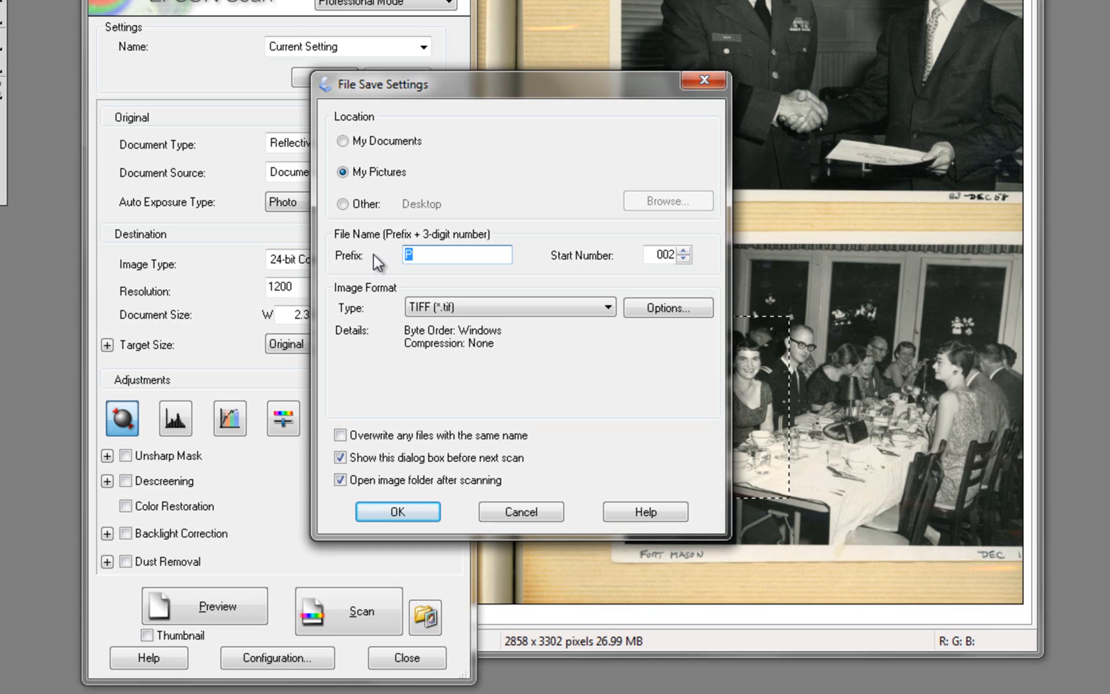
{"action": "type", "text": "Grad"}
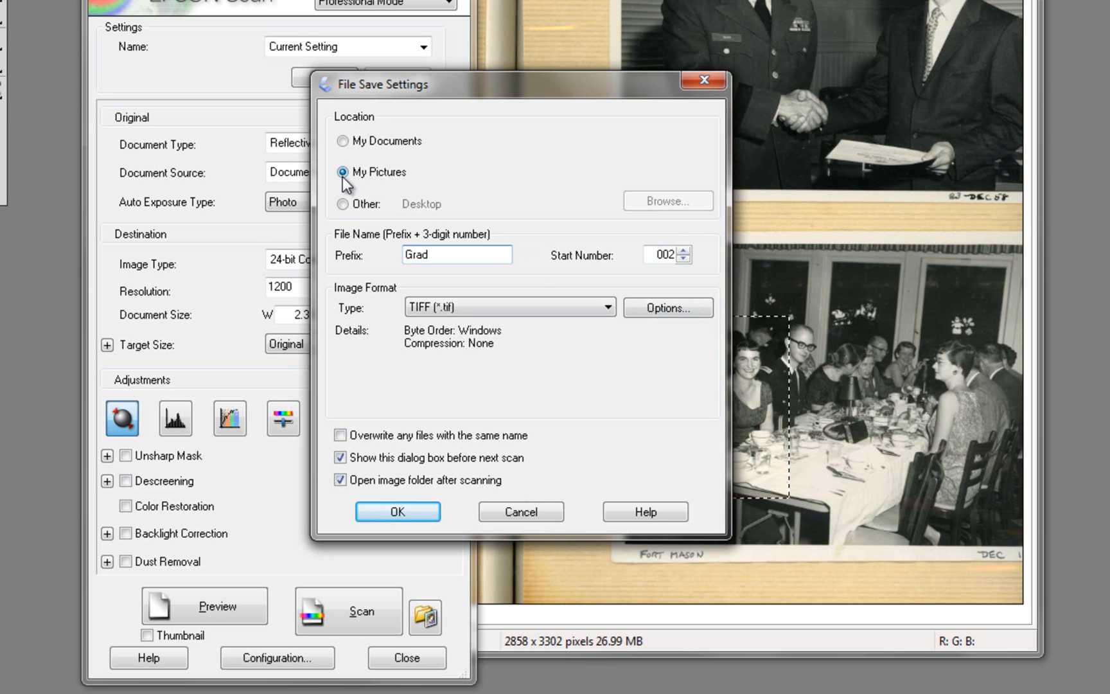
{"action": "mouse_move", "coordinate": [411, 182]}
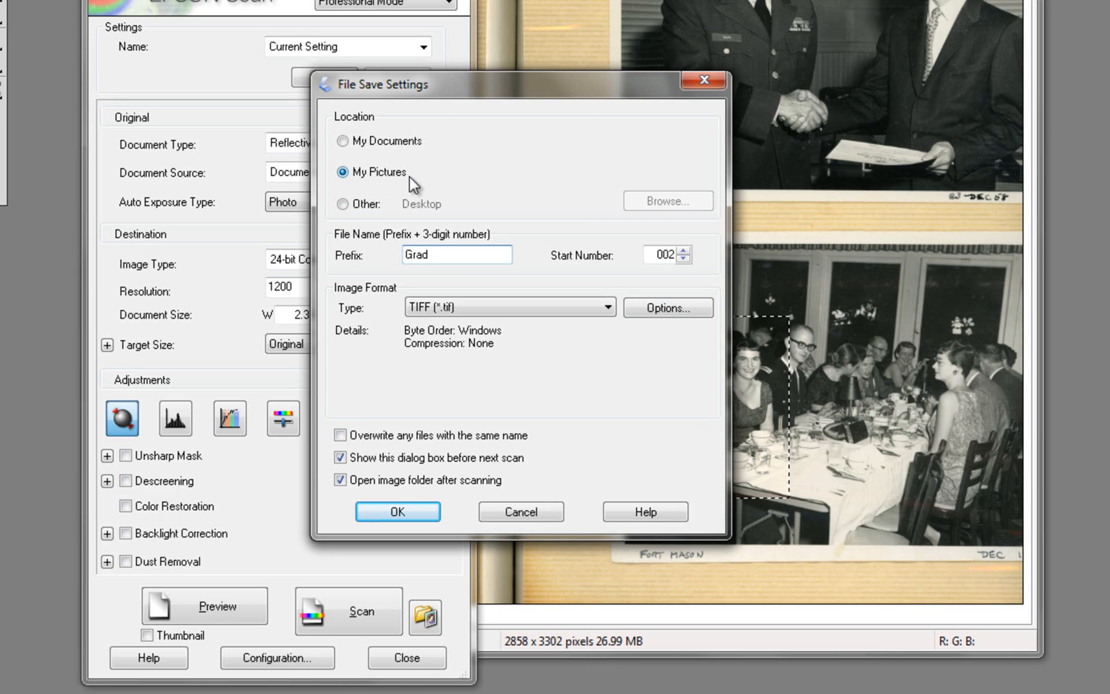
{"action": "mouse_move", "coordinate": [428, 185]}
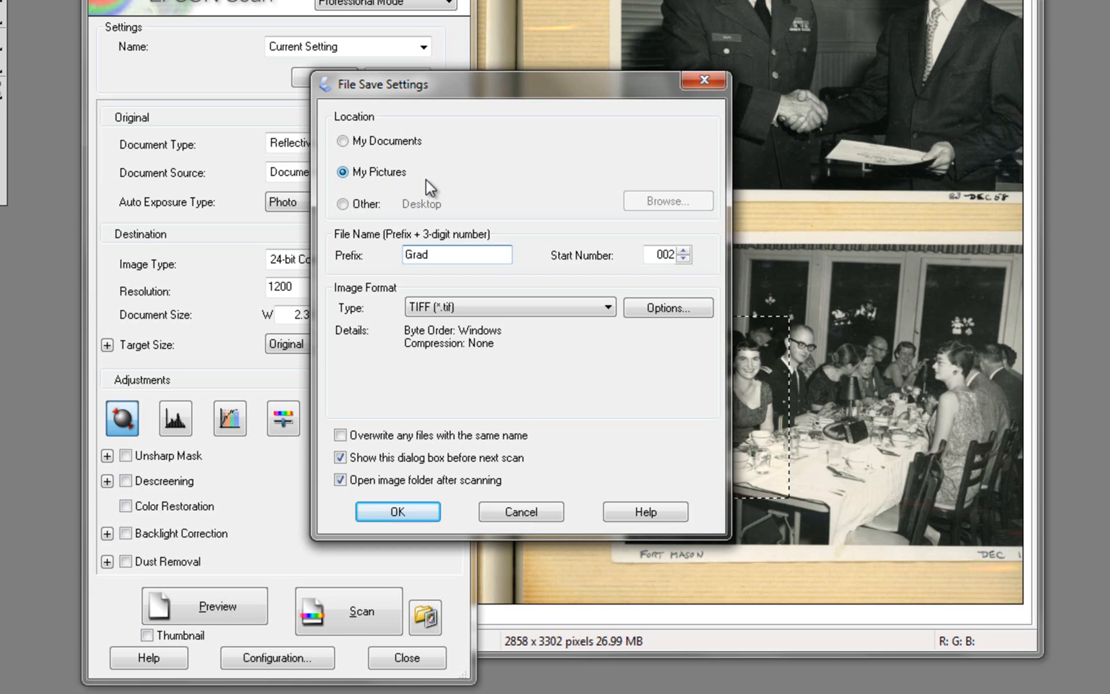
{"action": "mouse_move", "coordinate": [416, 182]}
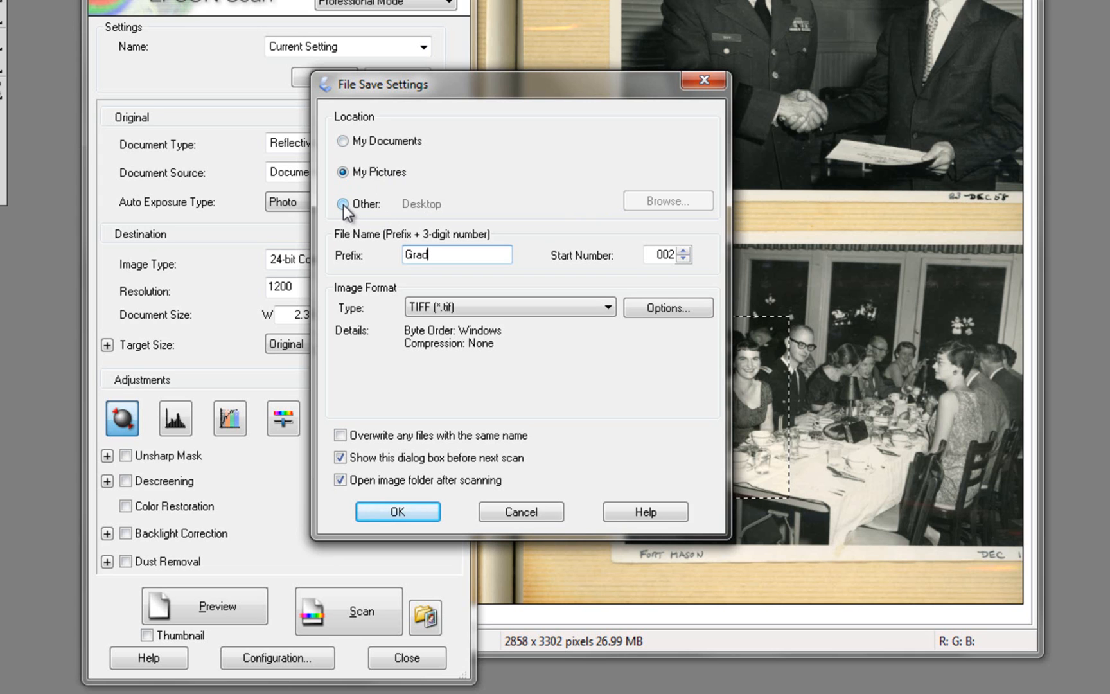
Choose the Other save location and bring up Browse for Folder.
{"action": "left_click", "coordinate": [343, 204]}
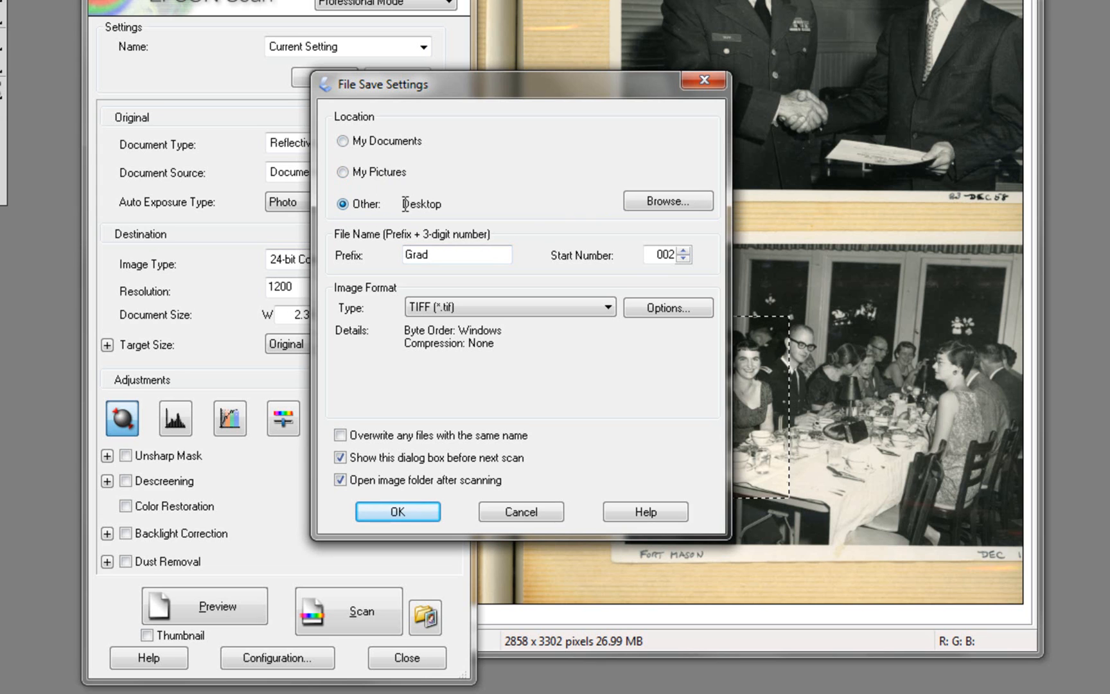
{"action": "left_click", "coordinate": [665, 201]}
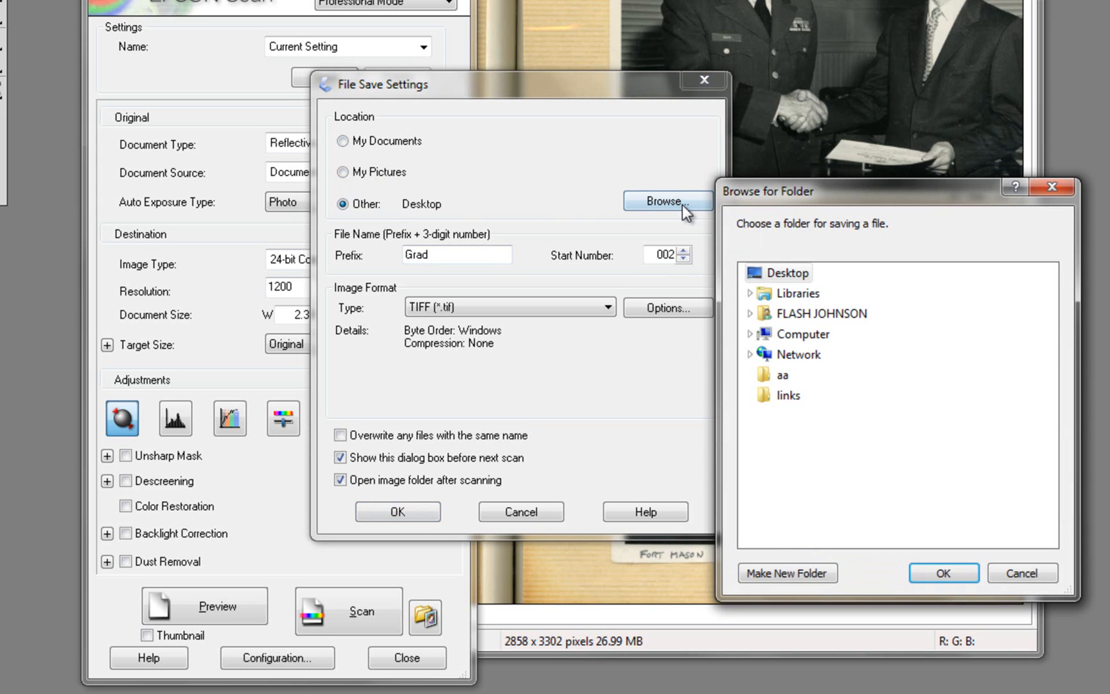
{"action": "mouse_move", "coordinate": [805, 334]}
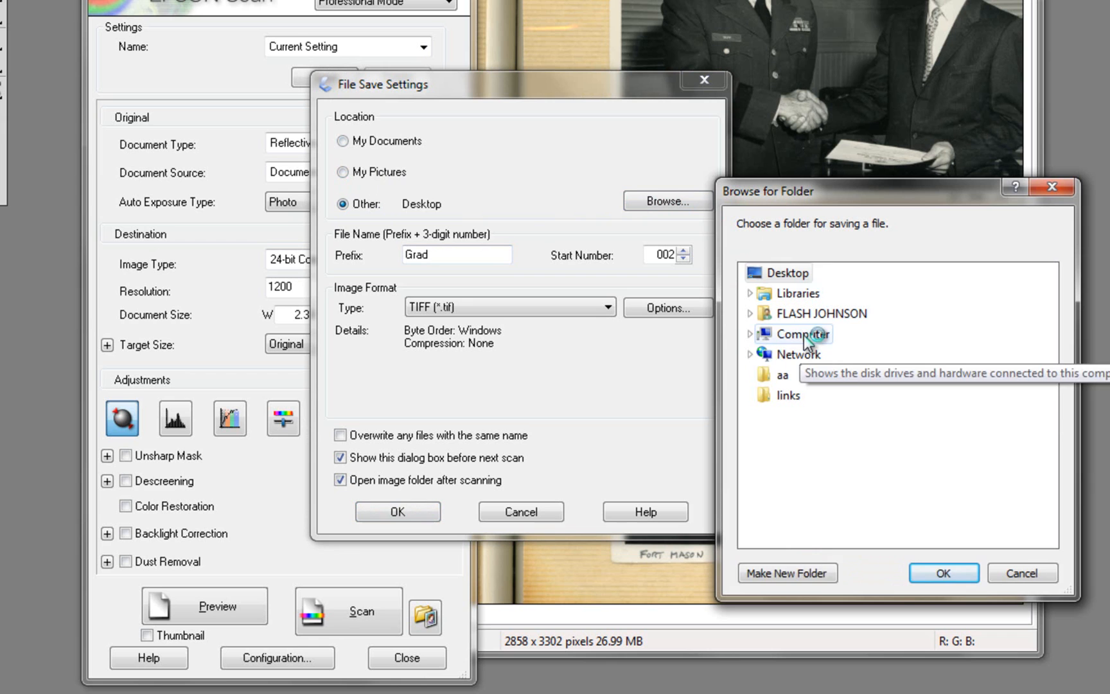
{"action": "left_click", "coordinate": [749, 334]}
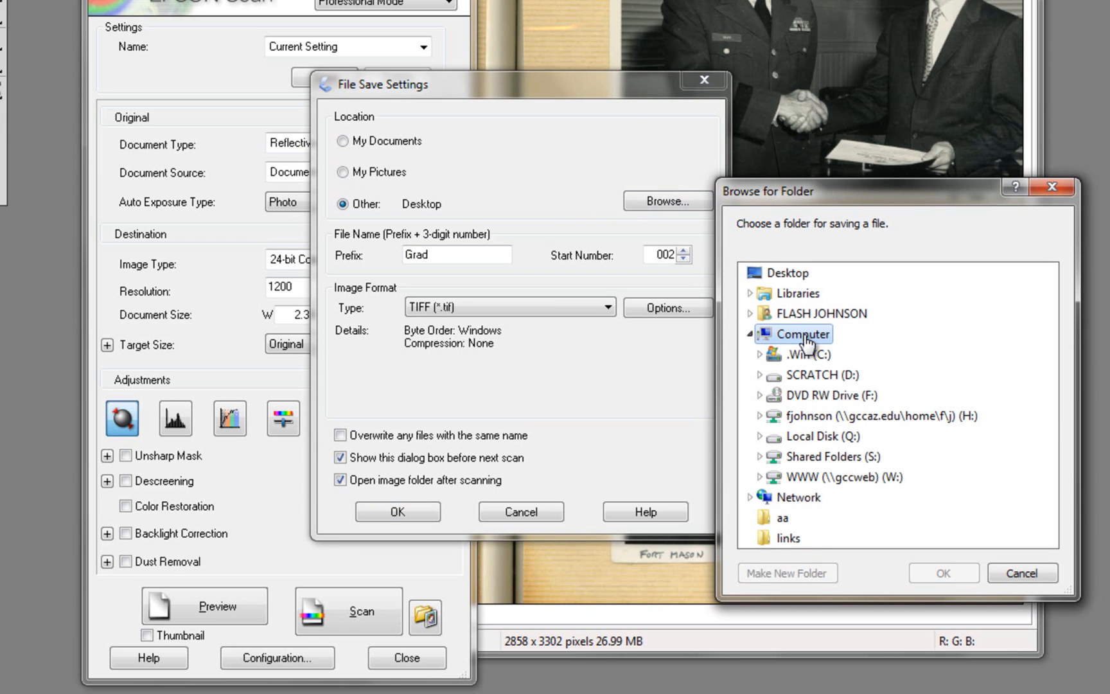
{"action": "mouse_move", "coordinate": [813, 463]}
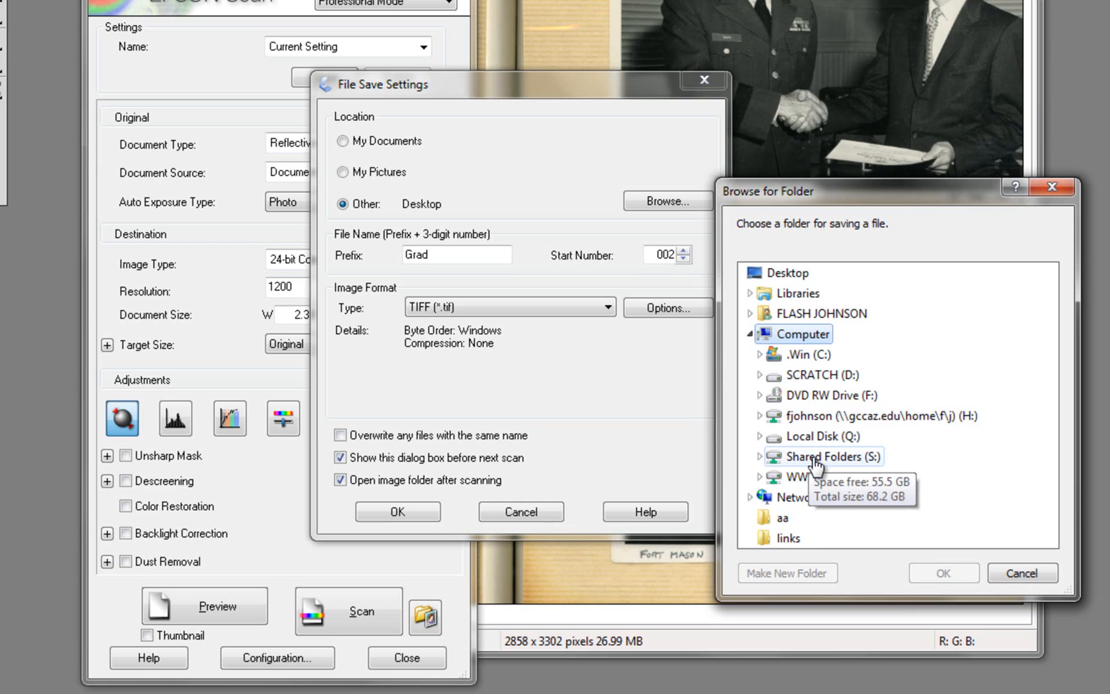
{"action": "left_click", "coordinate": [823, 456]}
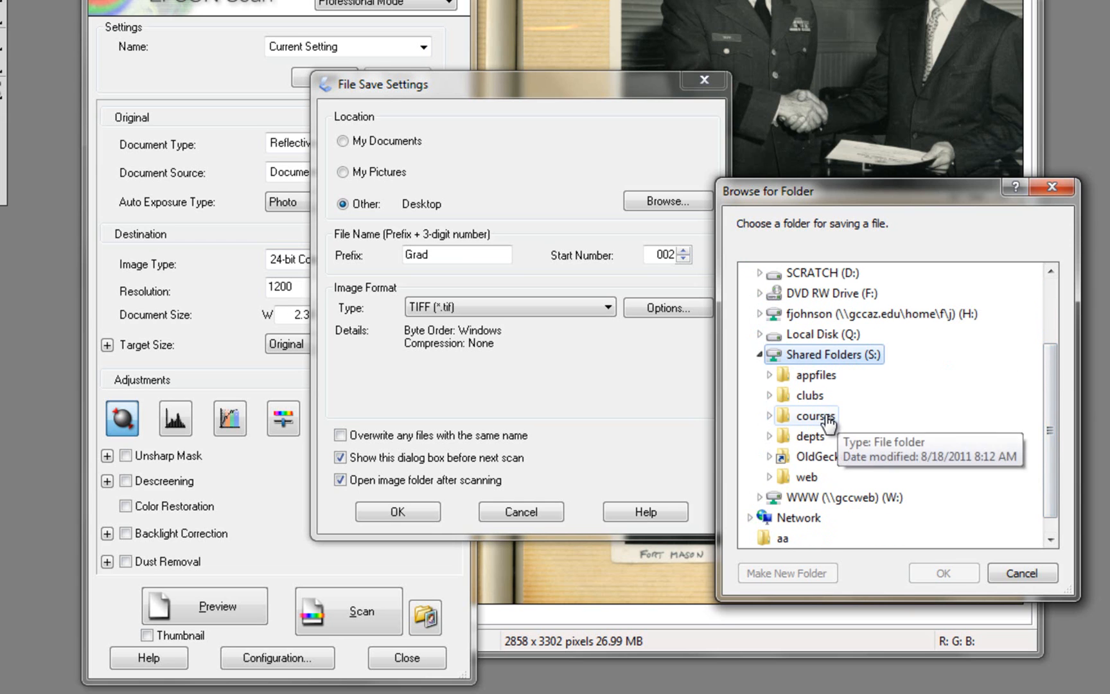
{"action": "double_click", "coordinate": [814, 415]}
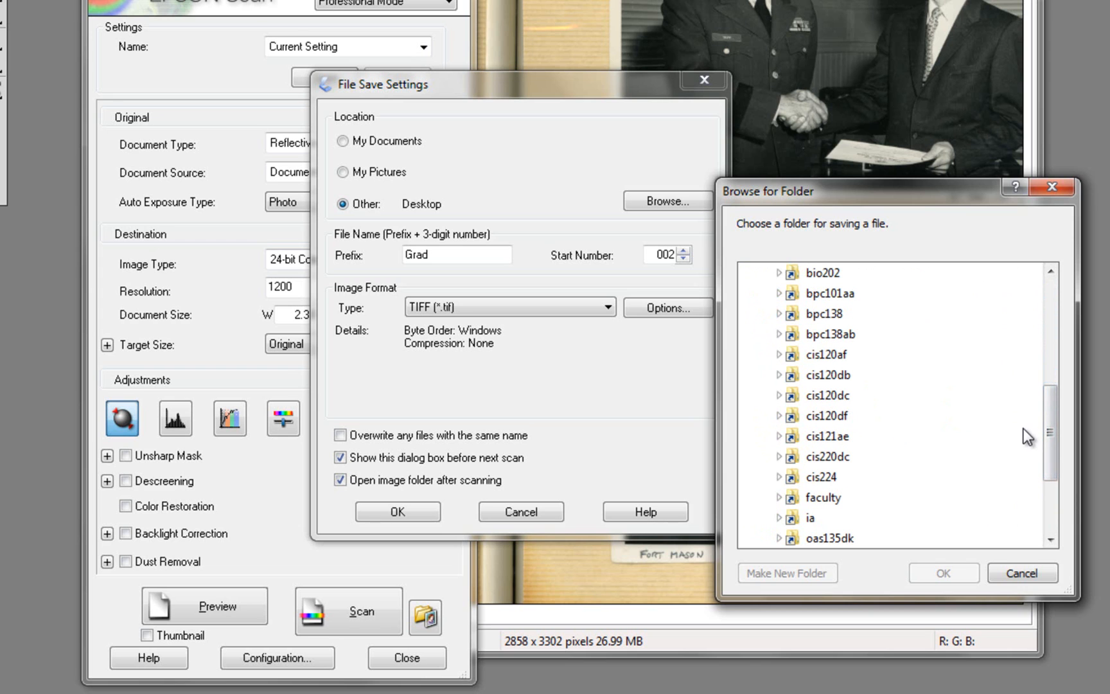
{"action": "mouse_move", "coordinate": [819, 355]}
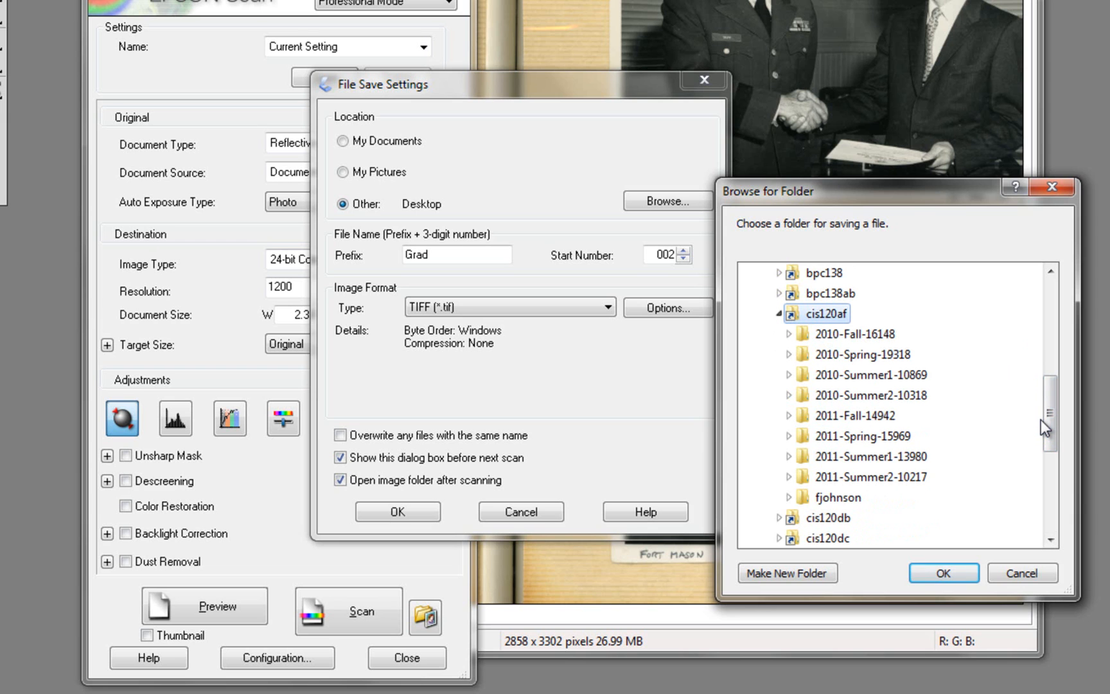
{"action": "mouse_move", "coordinate": [867, 395]}
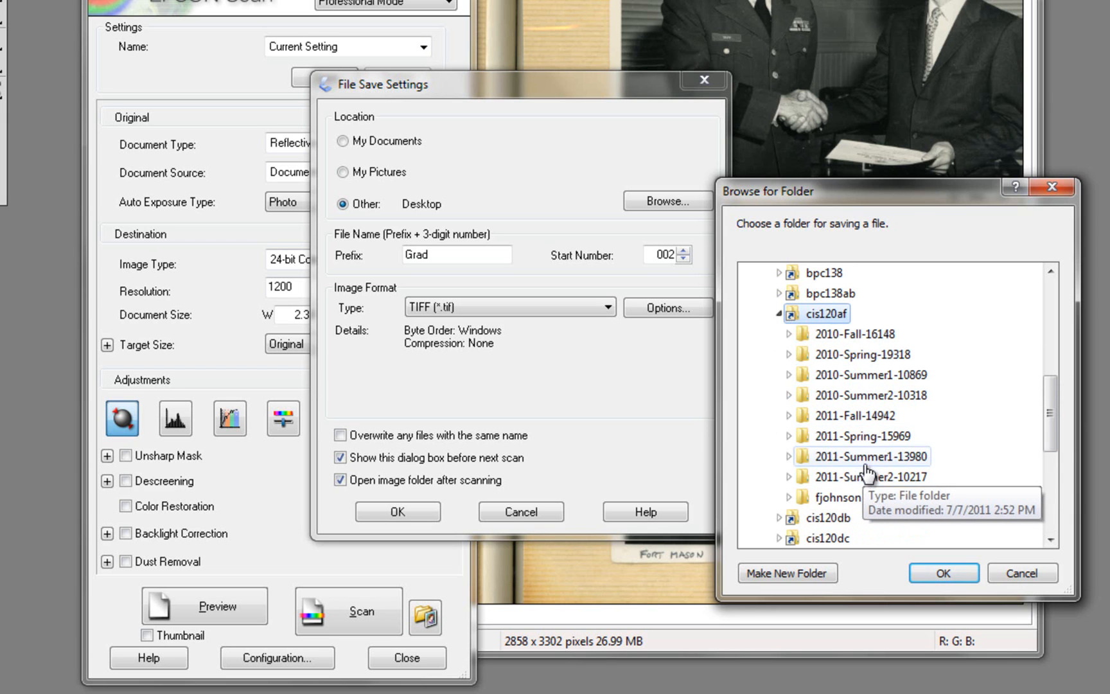
{"action": "mouse_move", "coordinate": [882, 425]}
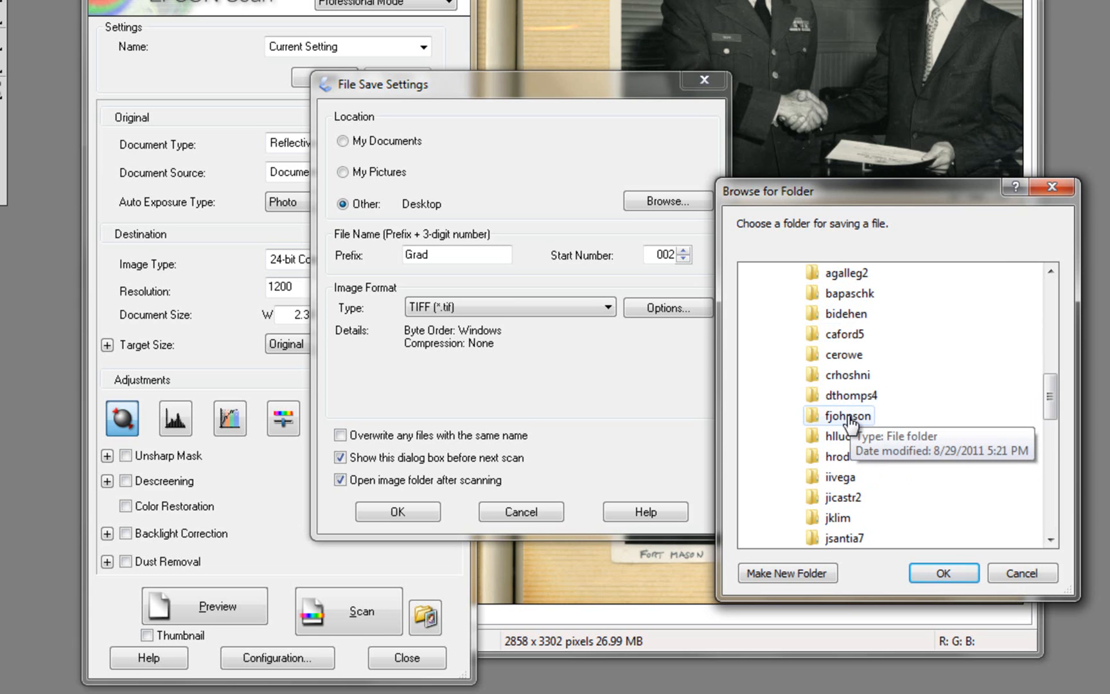
{"action": "left_click", "coordinate": [846, 415]}
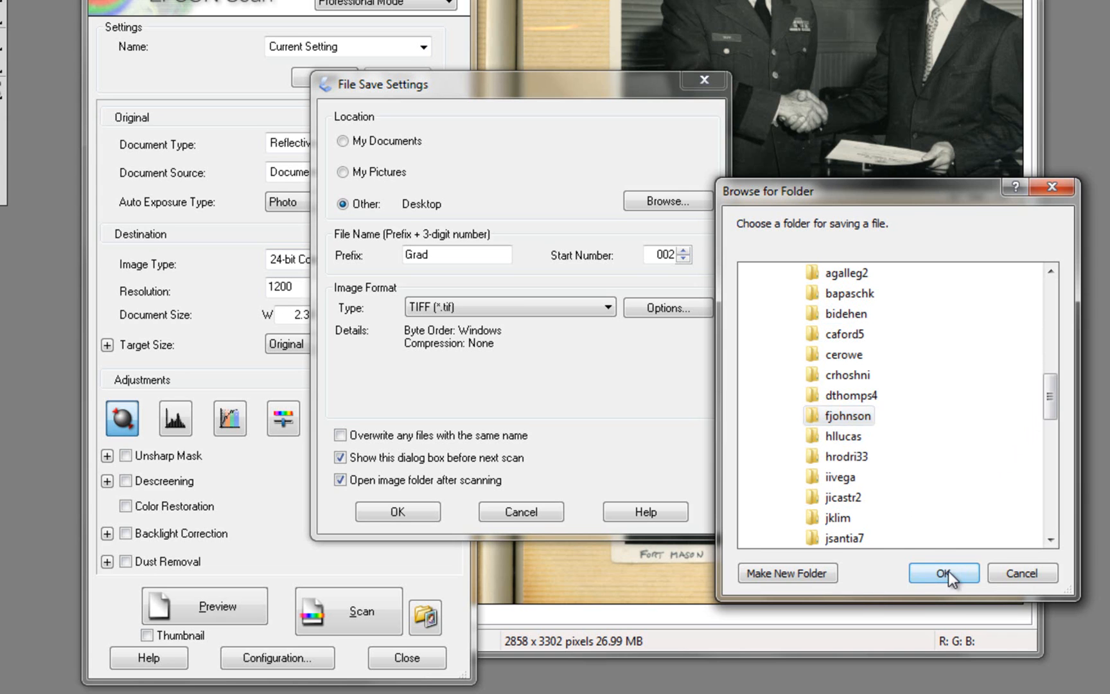
{"action": "left_click", "coordinate": [942, 572]}
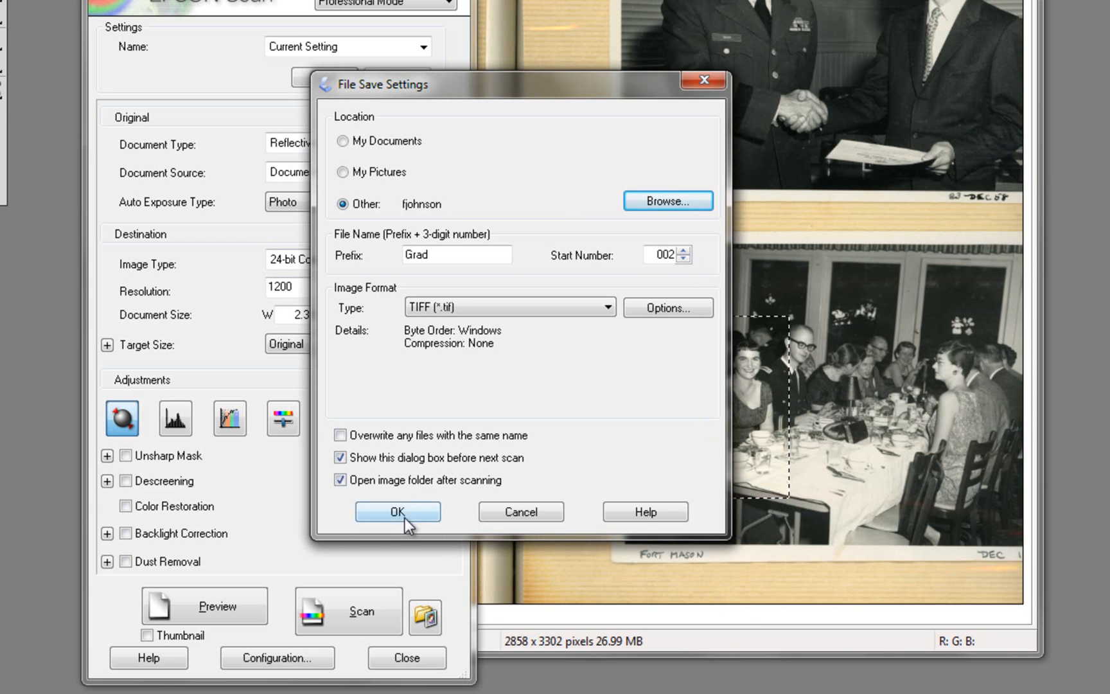
Confirm the file save settings so EPSON Scan scans the marked photo area to Grad002.tif.
{"action": "left_click", "coordinate": [397, 511]}
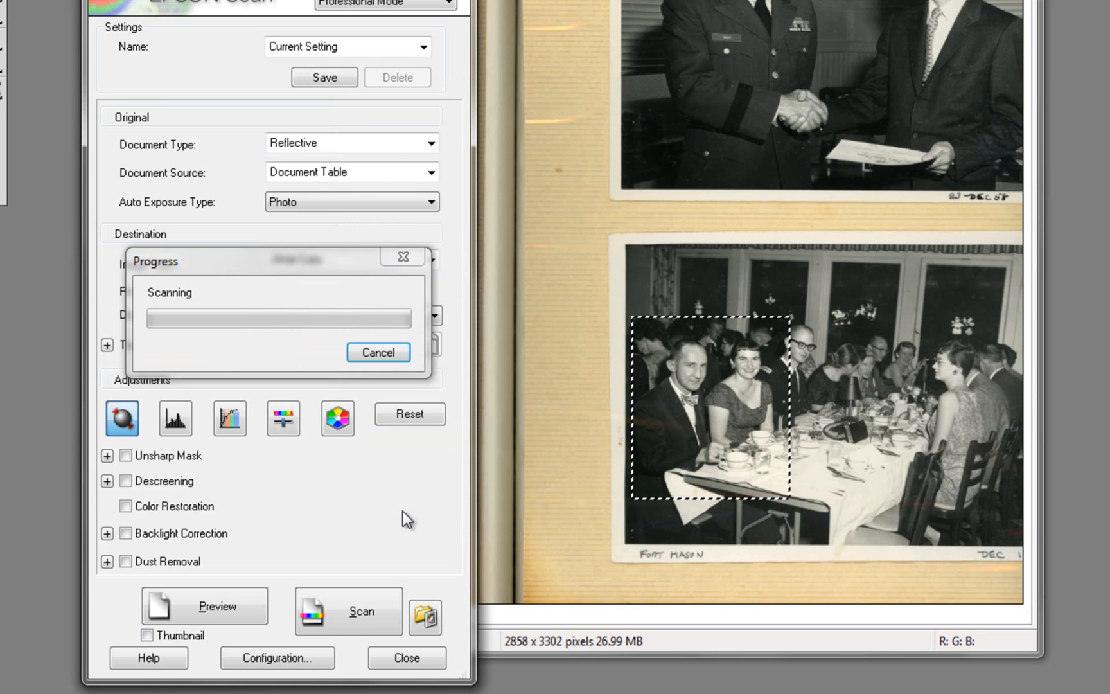
{"action": "mouse_move", "coordinate": [203, 338]}
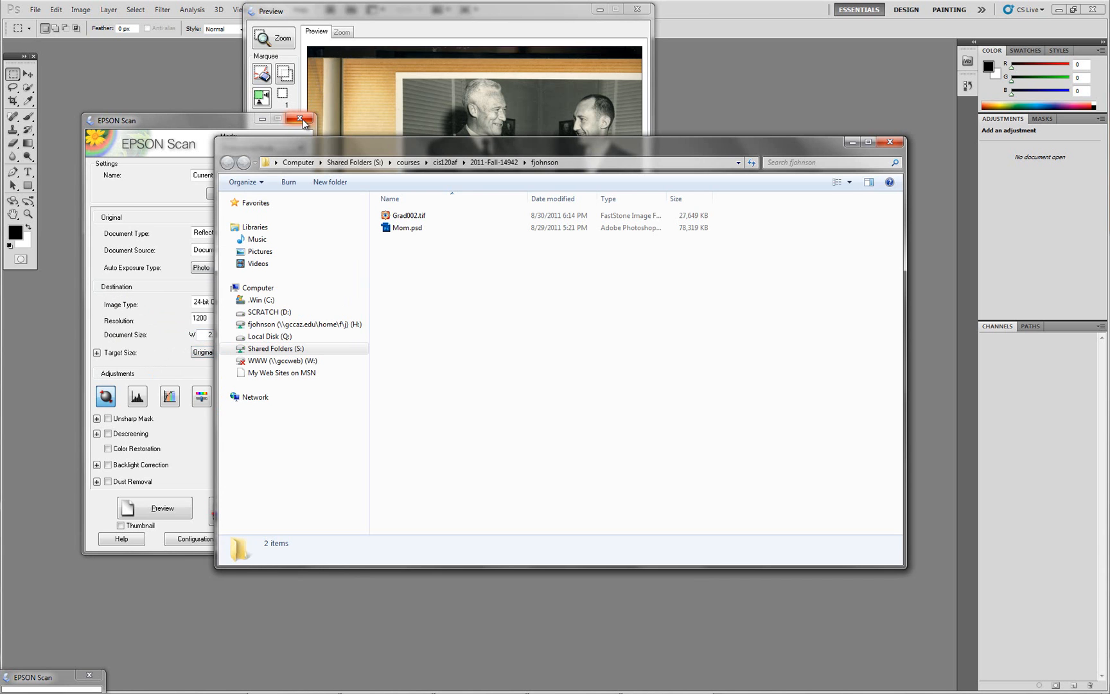
{"action": "left_click", "coordinate": [301, 119]}
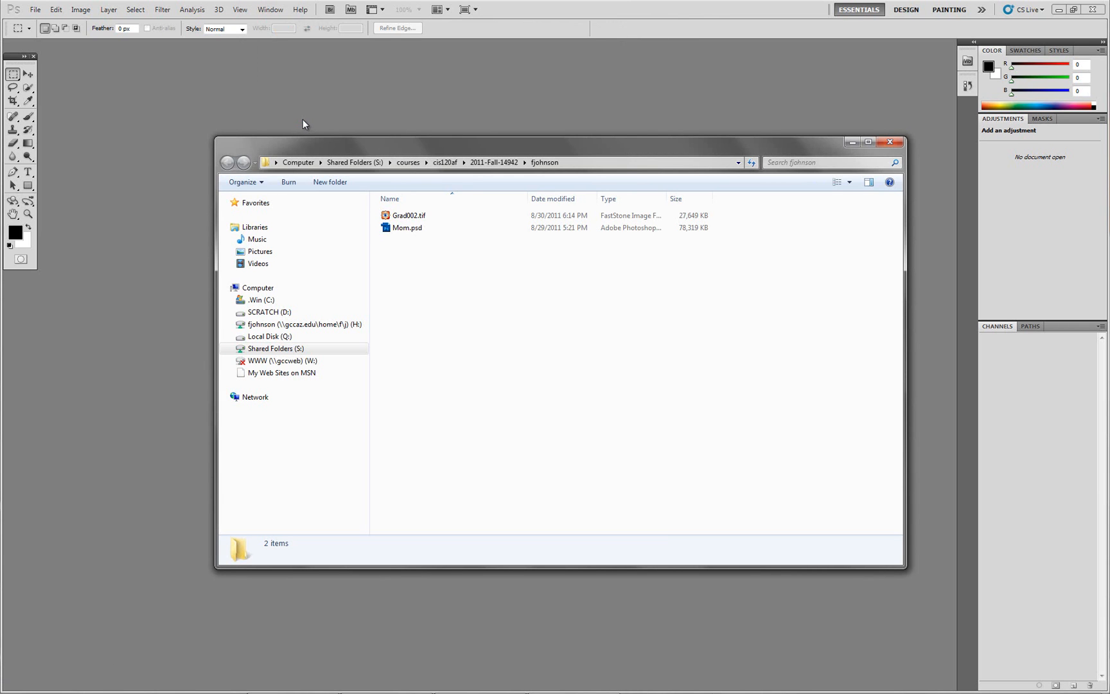
{"action": "mouse_move", "coordinate": [282, 115]}
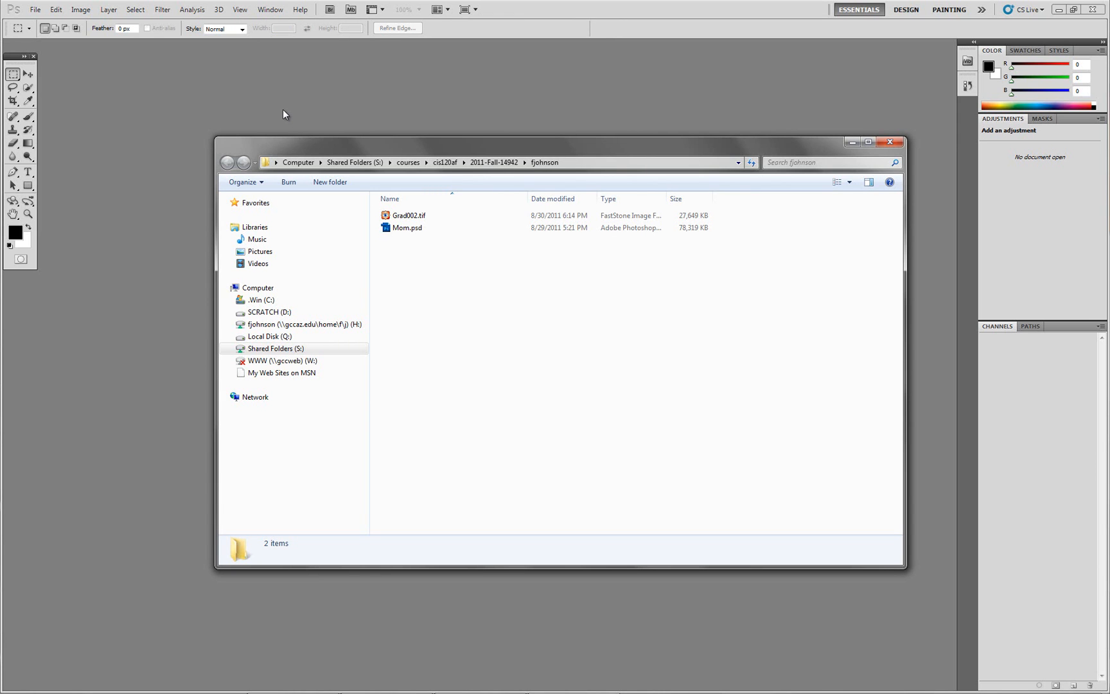
{"action": "left_click", "coordinate": [408, 216]}
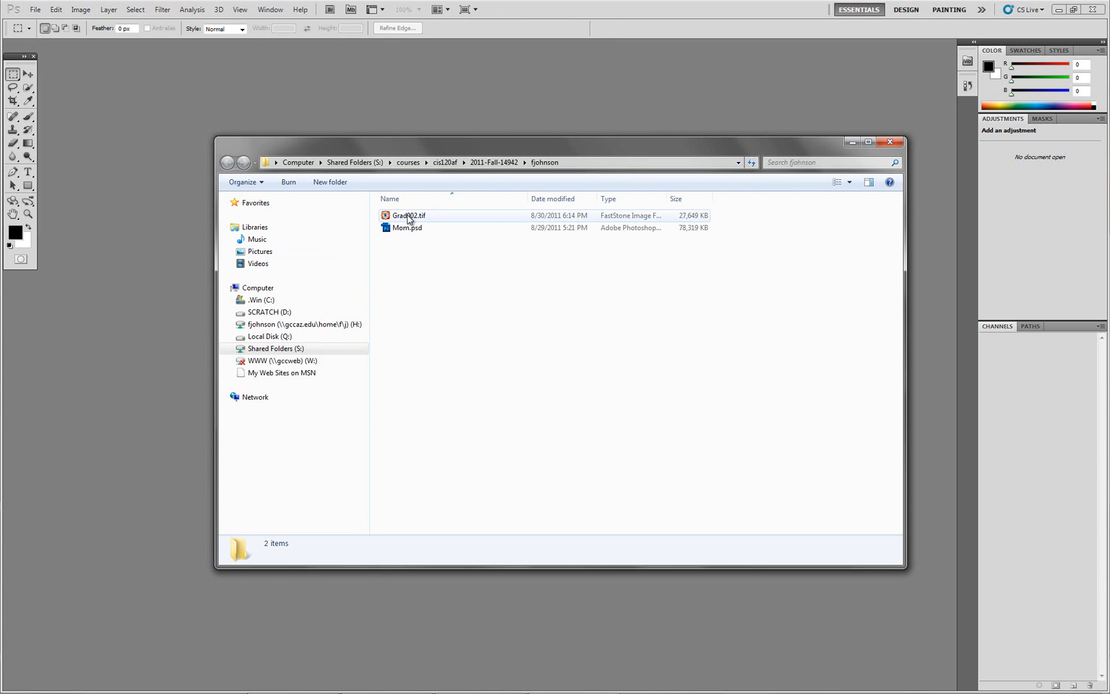